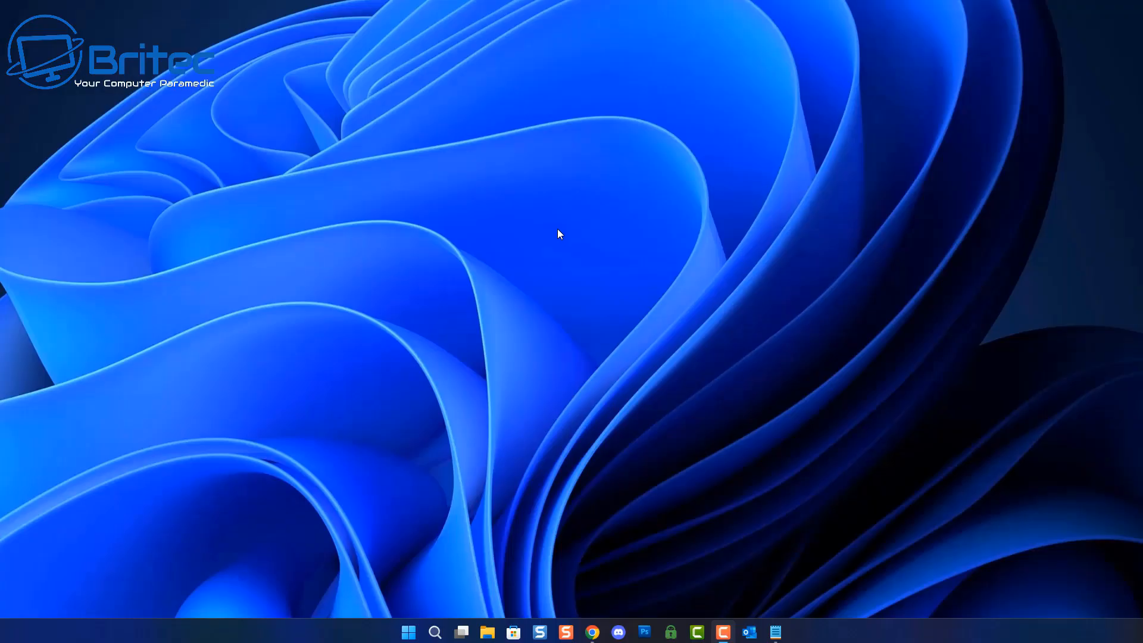
Reach Display settings from the desktop right-click menu.
{"action": "right_click", "coordinate": [559, 234]}
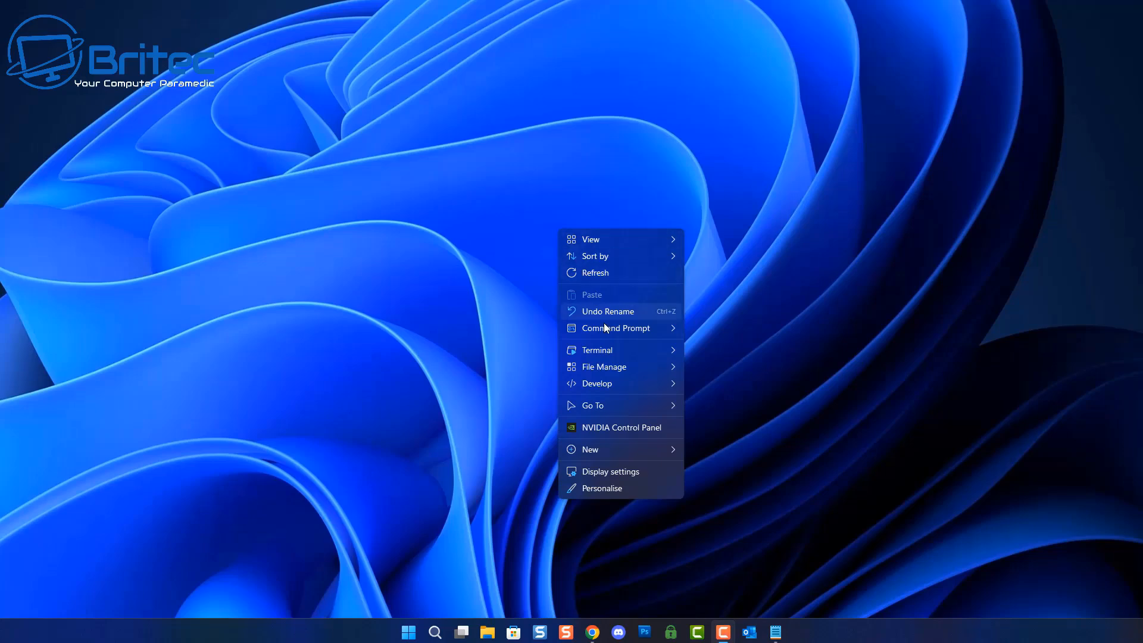
{"action": "left_click", "coordinate": [610, 471]}
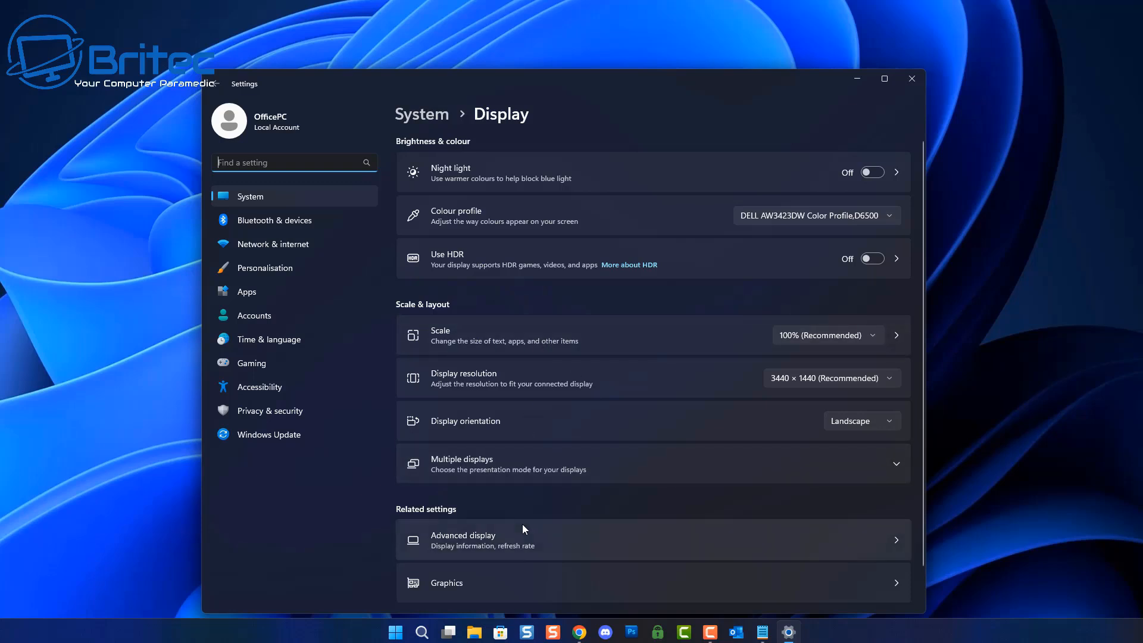
{"action": "mouse_move", "coordinate": [550, 395]}
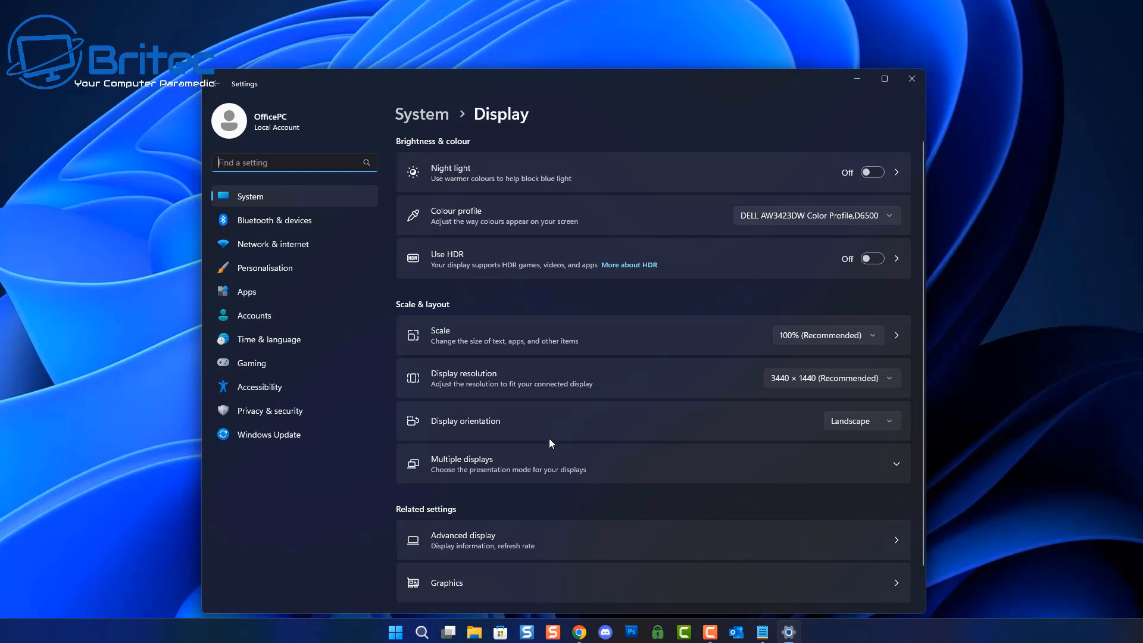
View Advanced display for the AW3423DW and check the refresh-rate list, leaving 174.96 Hz.
{"action": "left_click", "coordinate": [463, 539]}
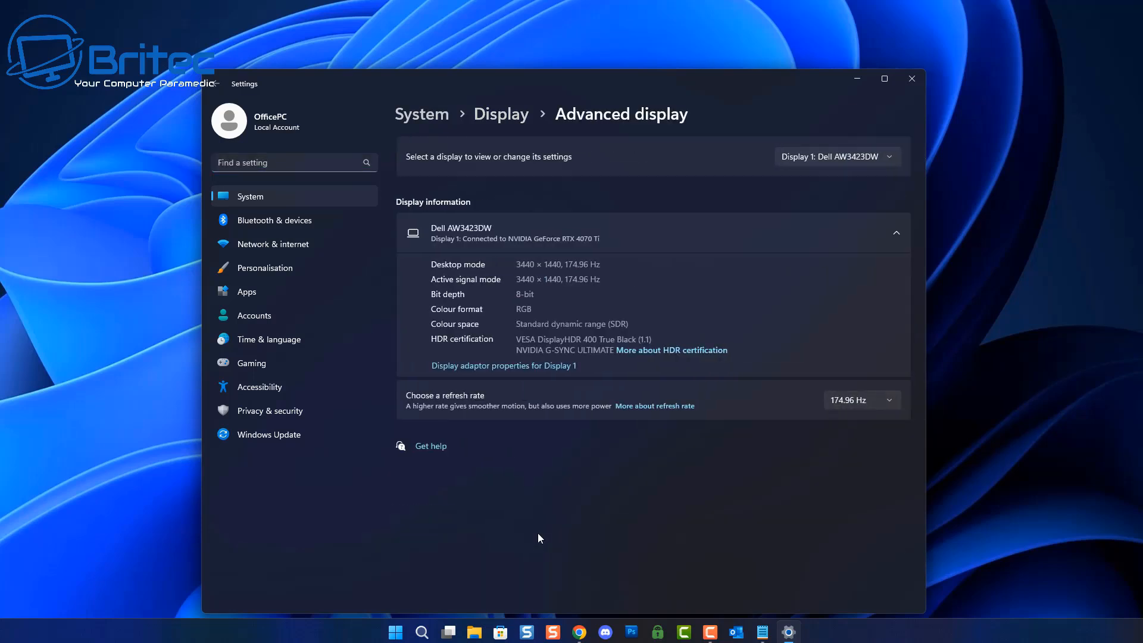
{"action": "mouse_move", "coordinate": [553, 496]}
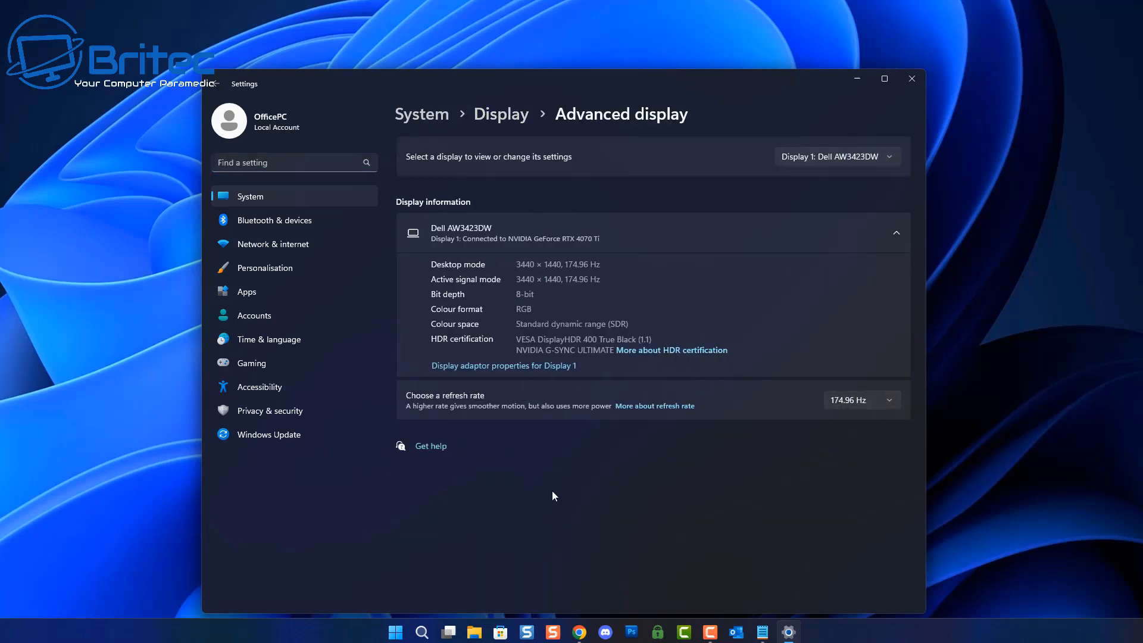
{"action": "left_click", "coordinate": [859, 399]}
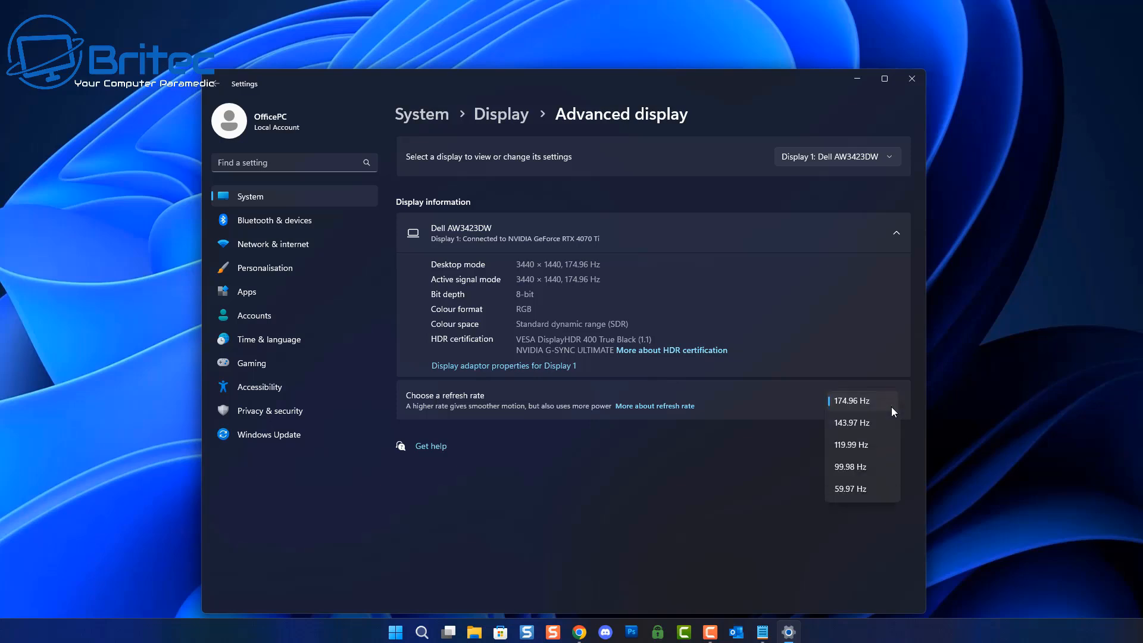
{"action": "mouse_move", "coordinate": [862, 453]}
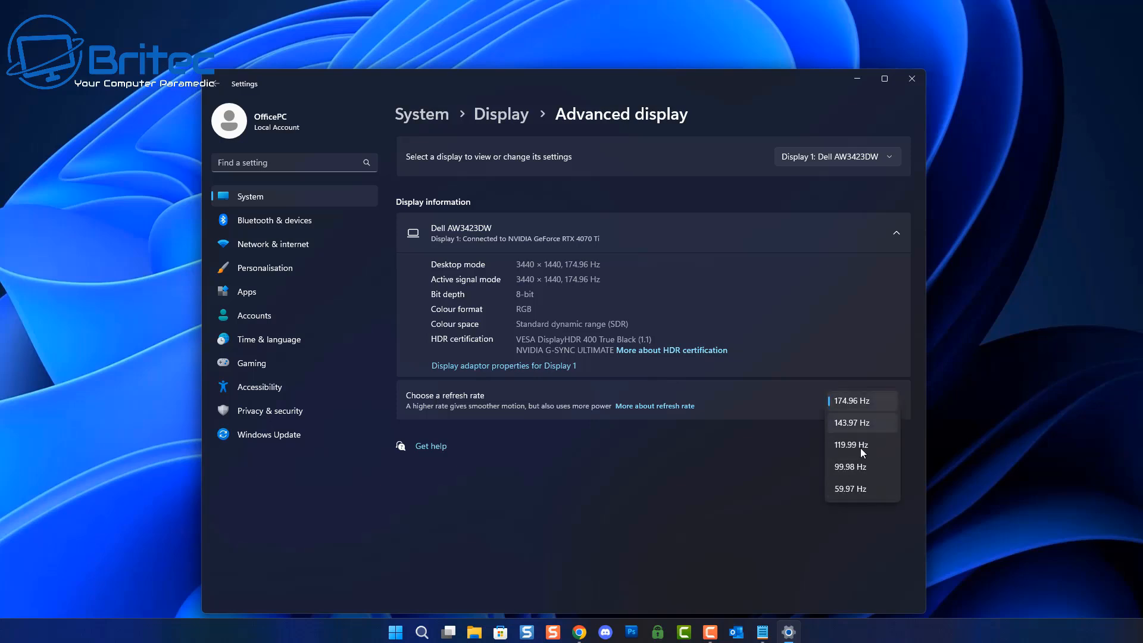
{"action": "mouse_move", "coordinate": [849, 488]}
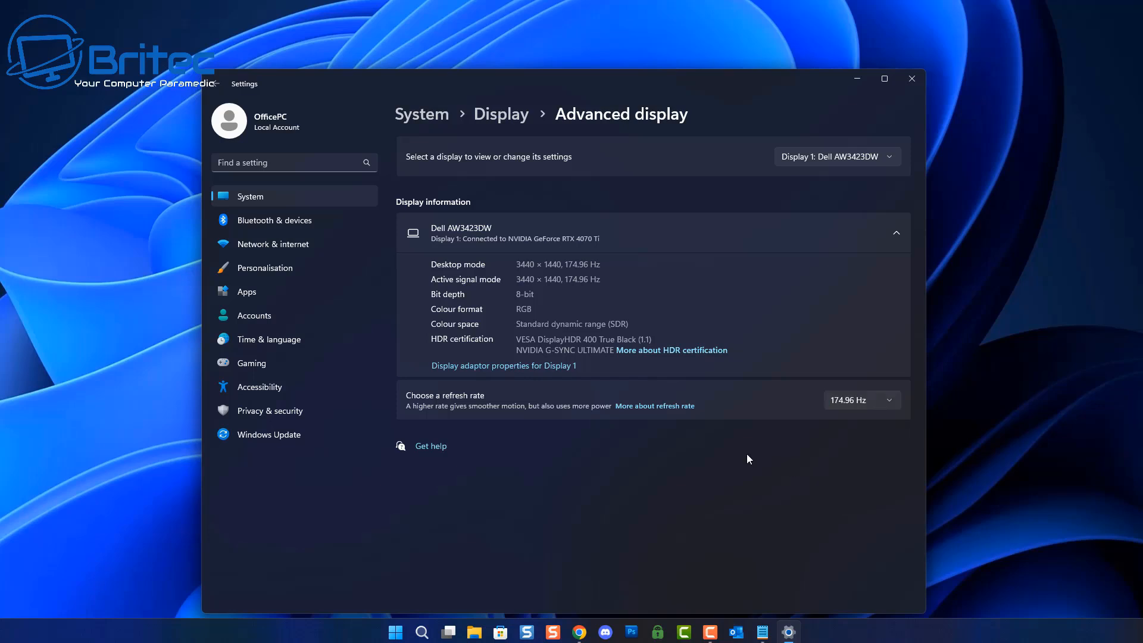
{"action": "mouse_move", "coordinate": [661, 412]}
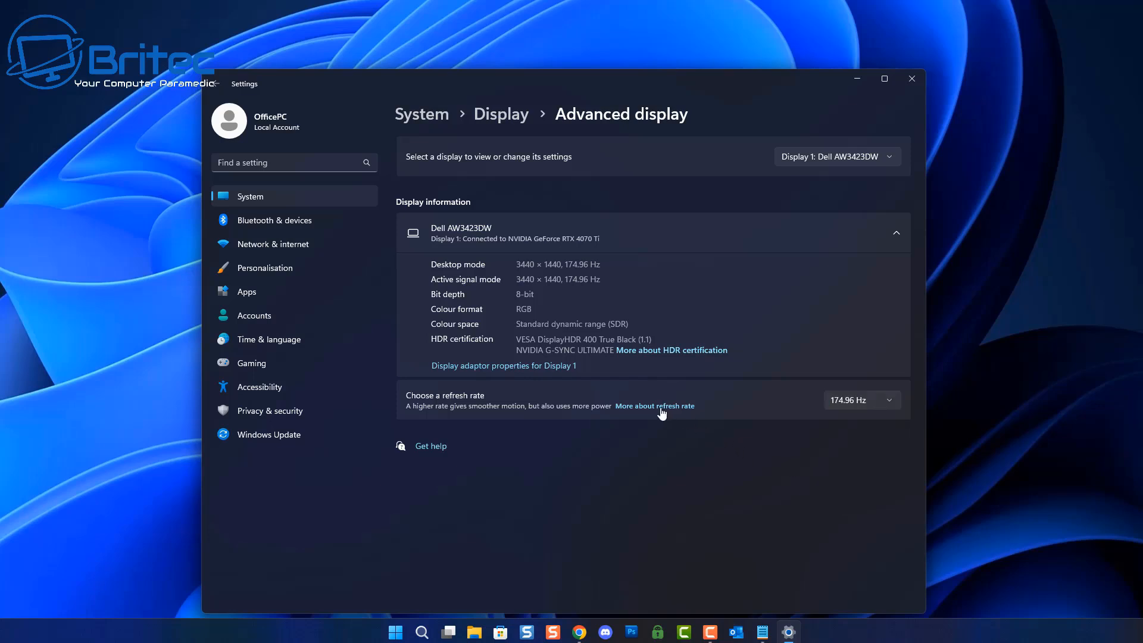
{"action": "mouse_move", "coordinate": [556, 367]}
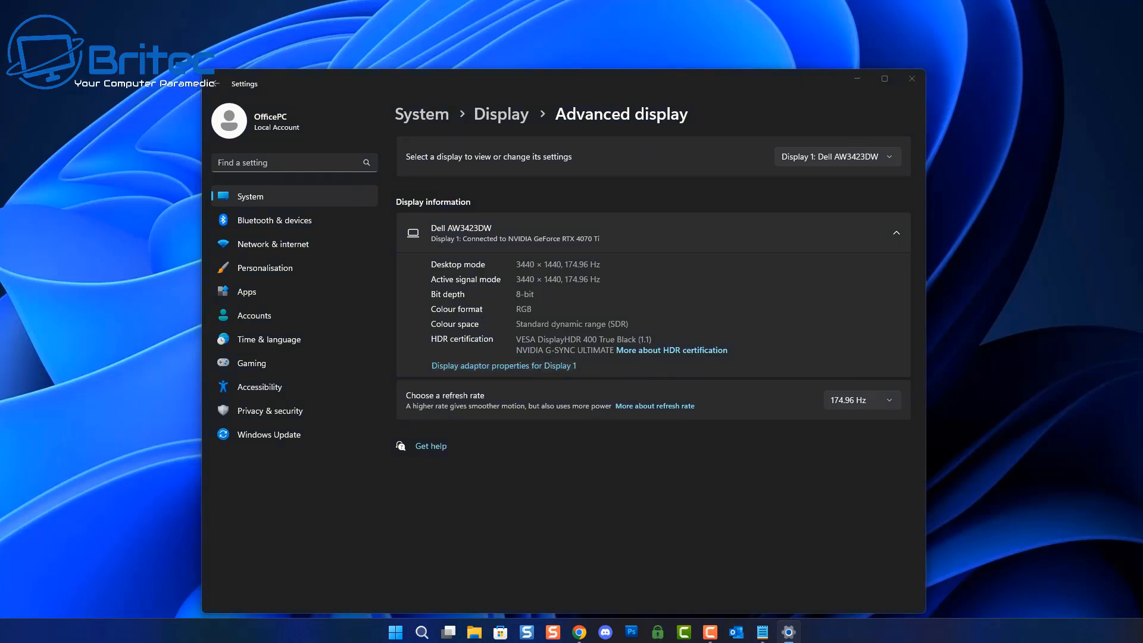
Check Display 1 adapter properties (175 Hz on Monitor tab), then close it and Settings.
{"action": "left_click", "coordinate": [502, 365]}
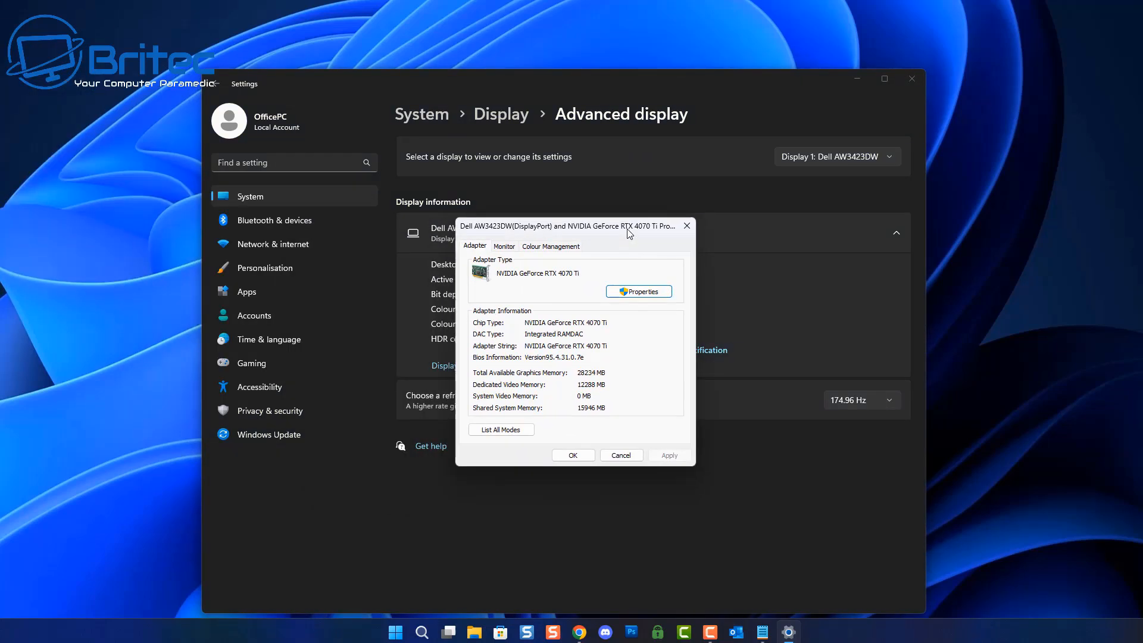
{"action": "mouse_move", "coordinate": [501, 259]}
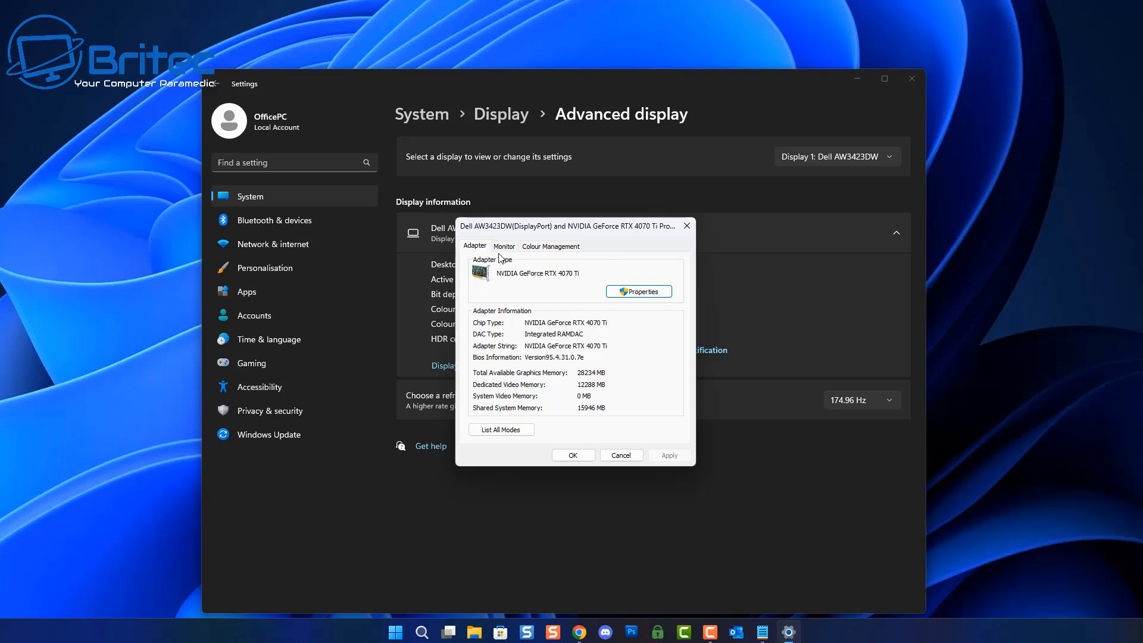
{"action": "mouse_move", "coordinate": [502, 249]}
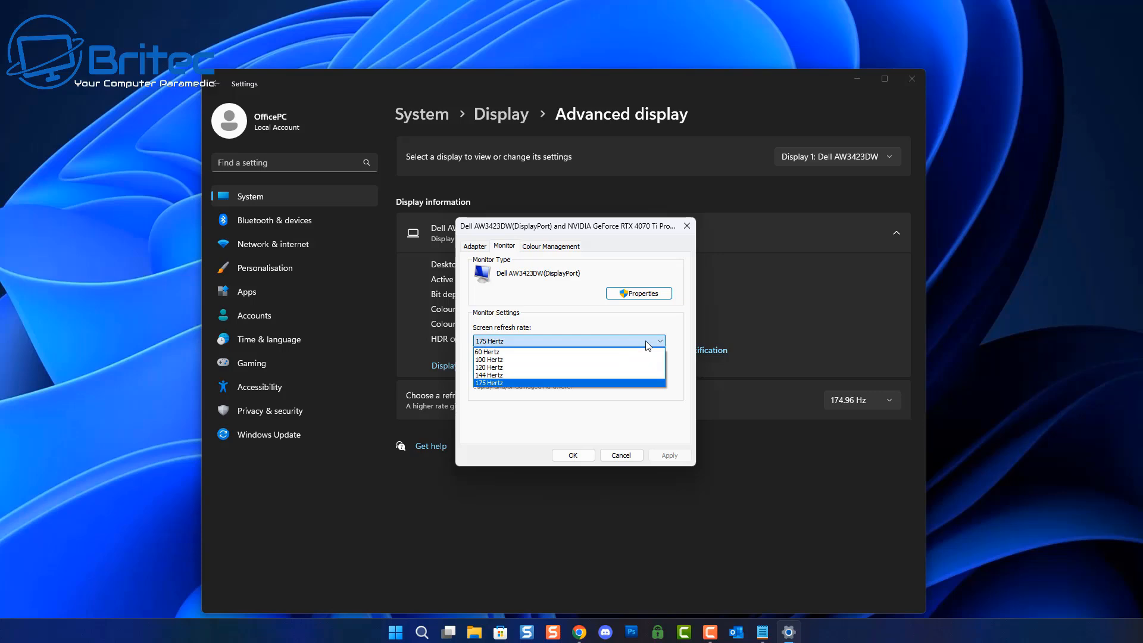
{"action": "mouse_move", "coordinate": [629, 368]}
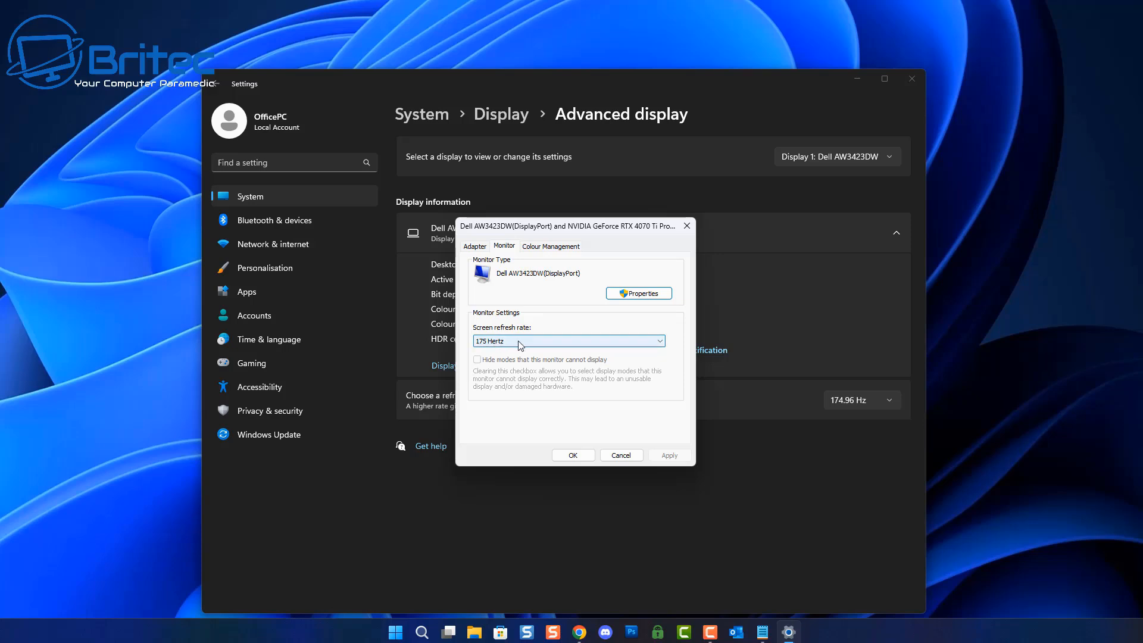
{"action": "mouse_move", "coordinate": [532, 284]}
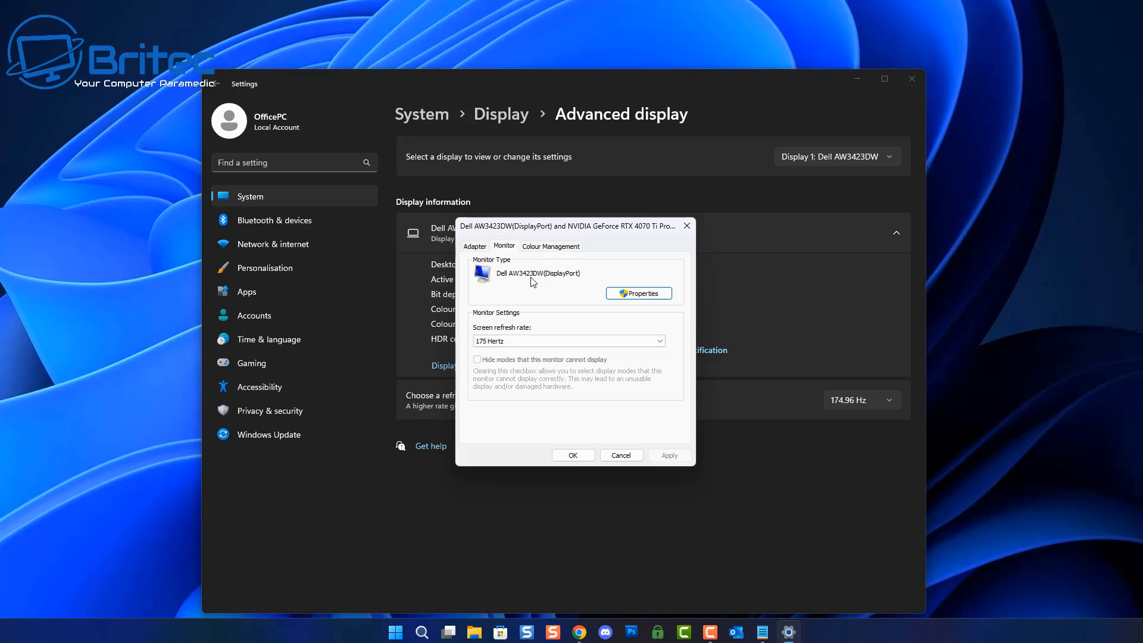
{"action": "mouse_move", "coordinate": [508, 284]}
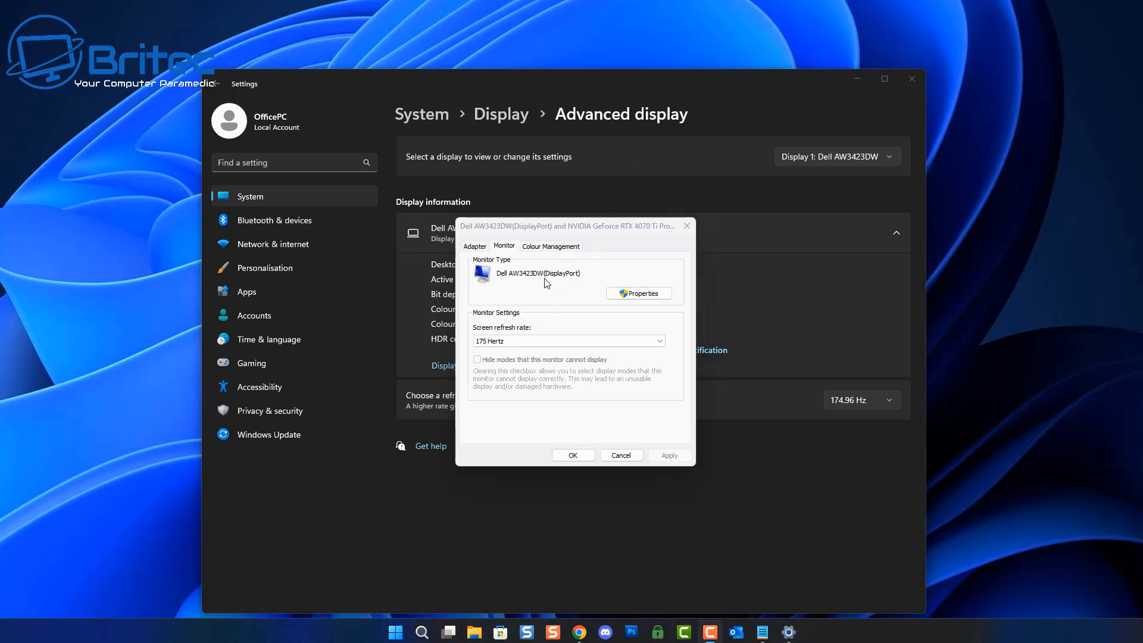
{"action": "mouse_move", "coordinate": [548, 280]}
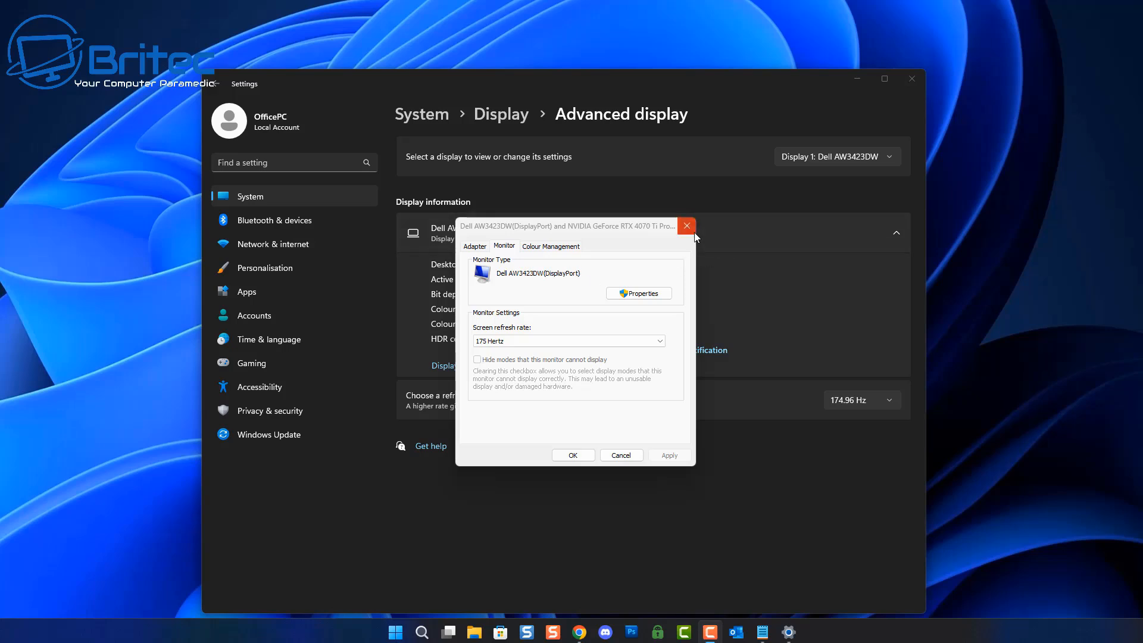
{"action": "left_click", "coordinate": [686, 225]}
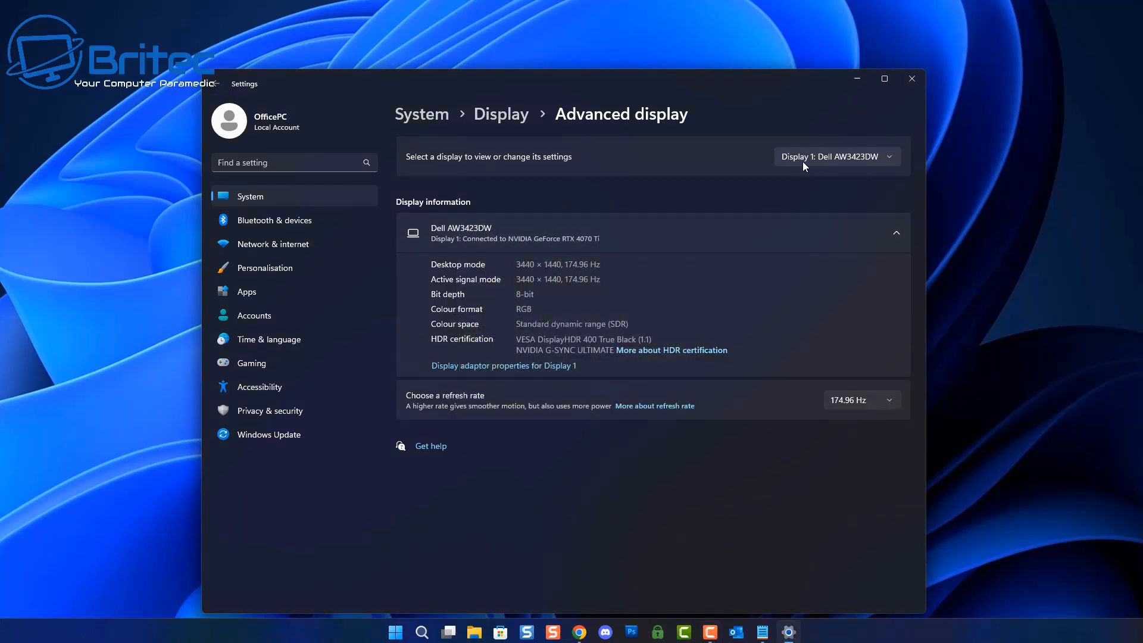
{"action": "mouse_move", "coordinate": [911, 79]}
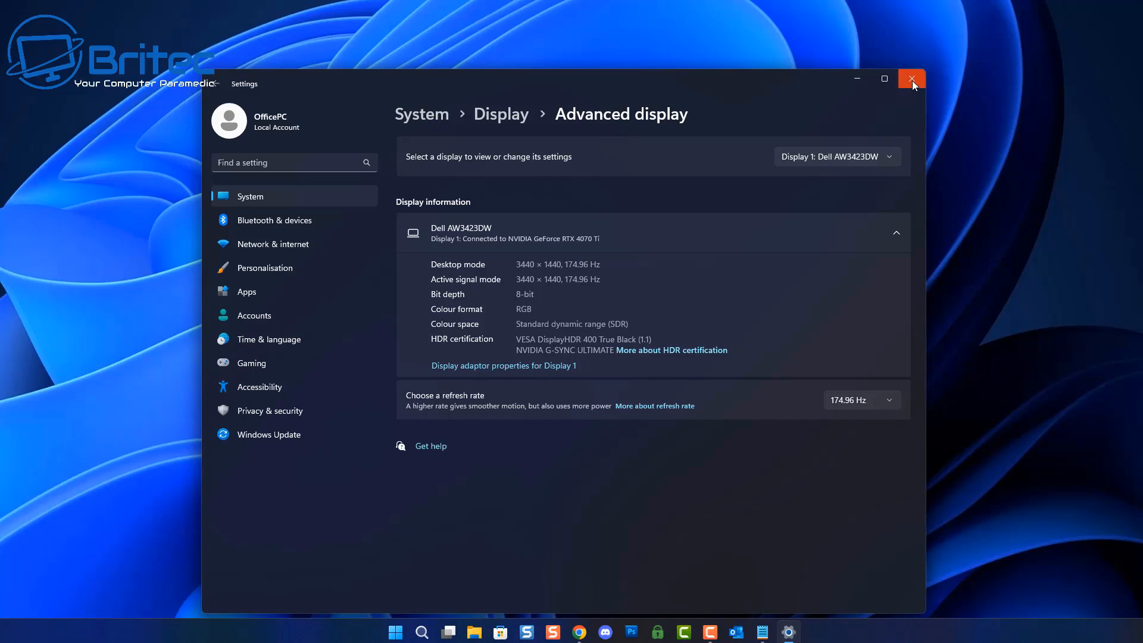
{"action": "left_click", "coordinate": [911, 78]}
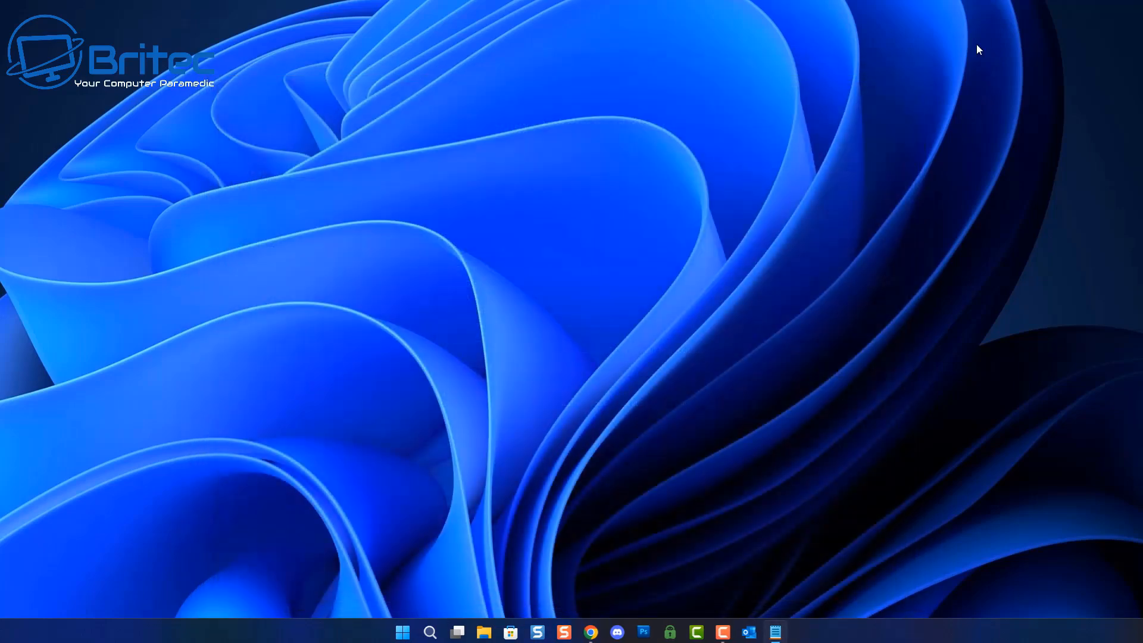
Switch to Chrome, dismiss the Sign Up offer and load the Alienware AW3423DWF product page.
{"action": "left_click", "coordinate": [591, 633]}
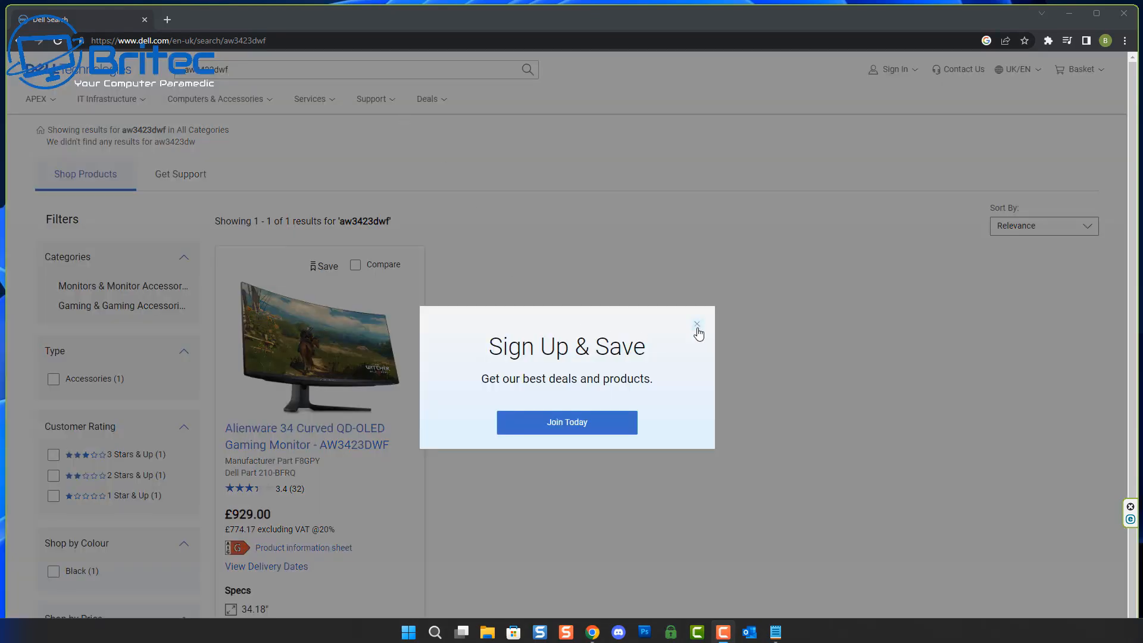
{"action": "left_click", "coordinate": [696, 324]}
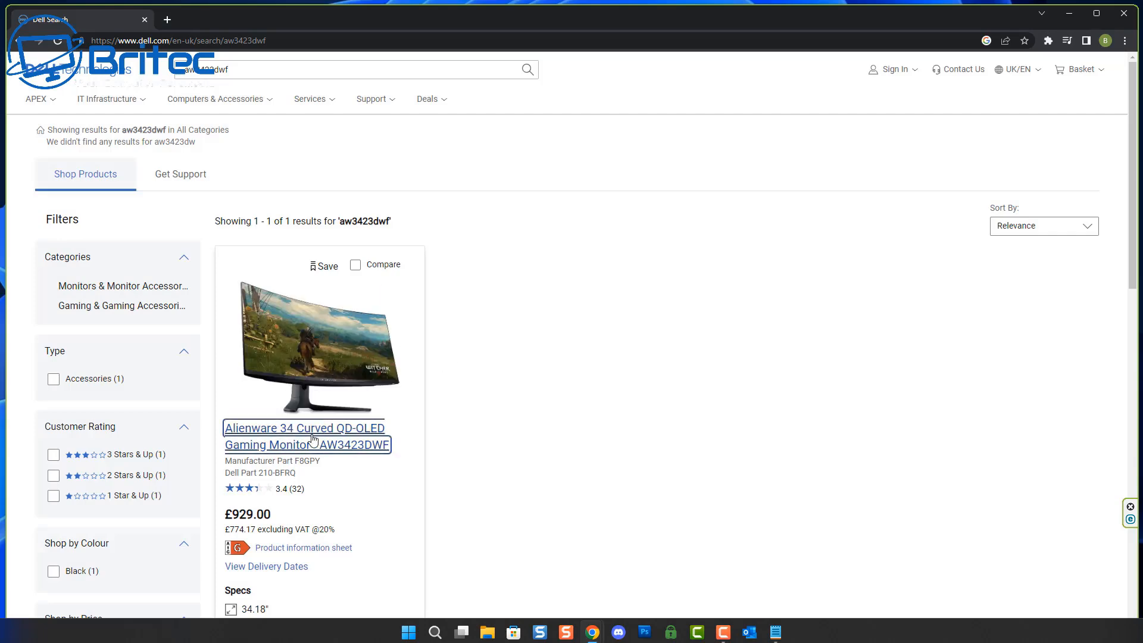
{"action": "left_click", "coordinate": [303, 428]}
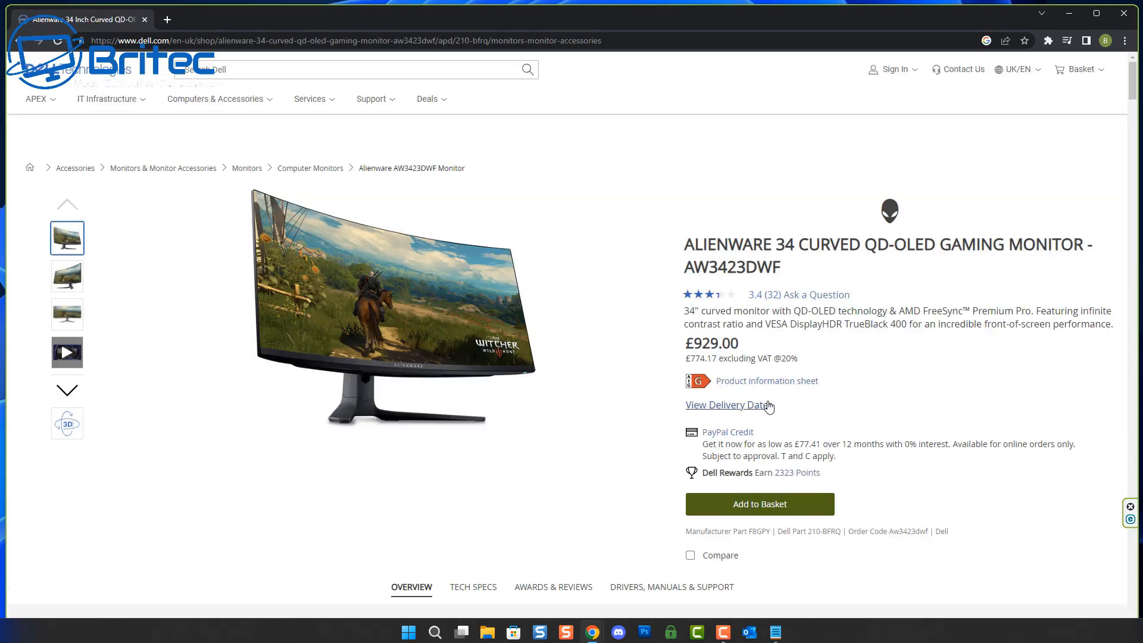
Show the AW3423DWF Tech Specs down to Connectivity (HDMI, 2 x DisplayPort 1.4).
{"action": "scroll", "scroll_direction": "down", "scroll_amount": 3}
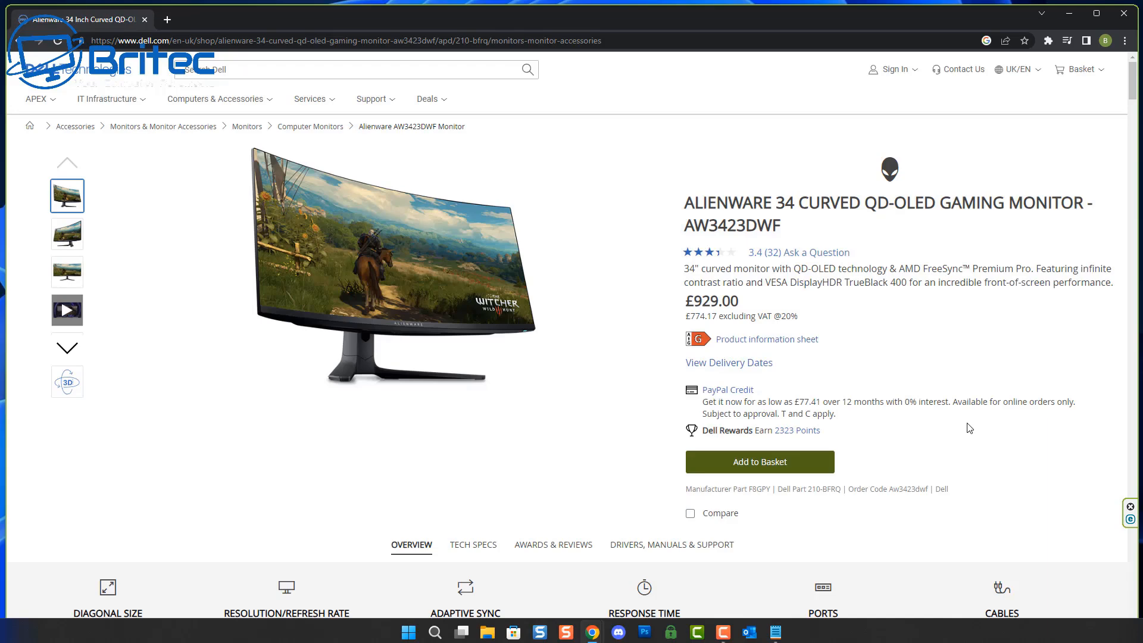
{"action": "left_click", "coordinate": [472, 544]}
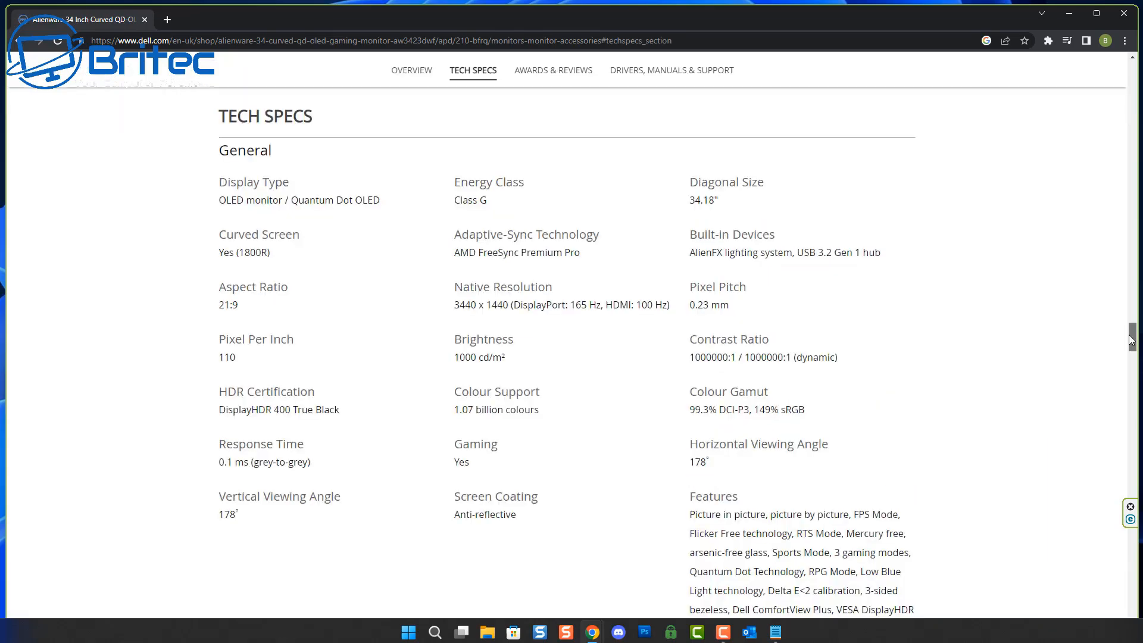
{"action": "scroll", "scroll_direction": "down", "scroll_amount": 3}
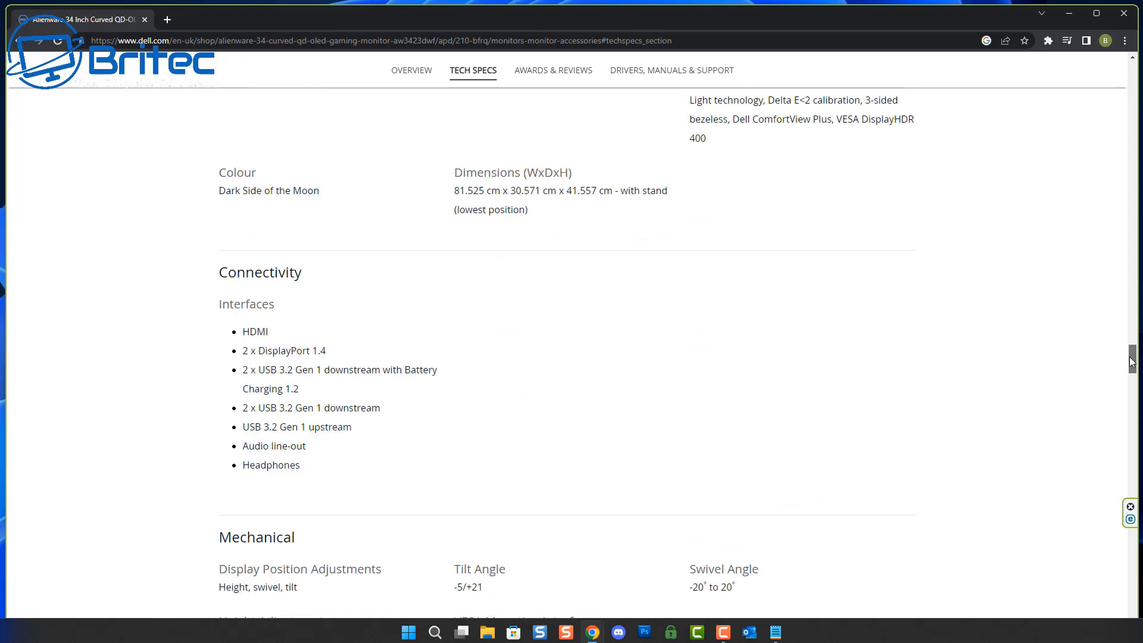
{"action": "mouse_move", "coordinate": [351, 362]}
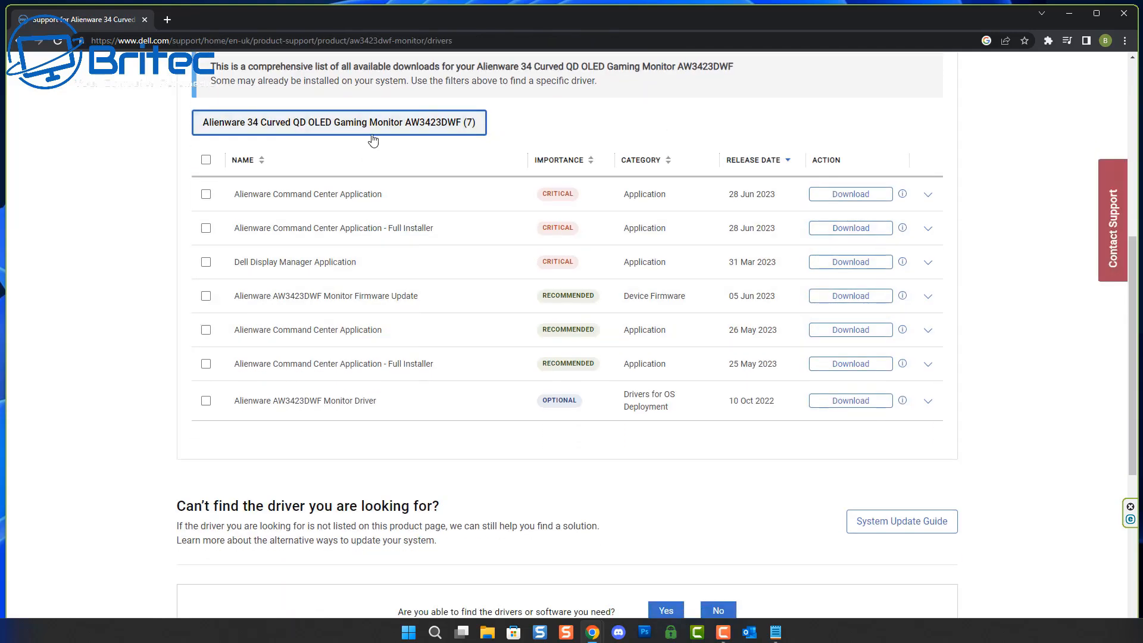
{"action": "mouse_move", "coordinate": [364, 270]}
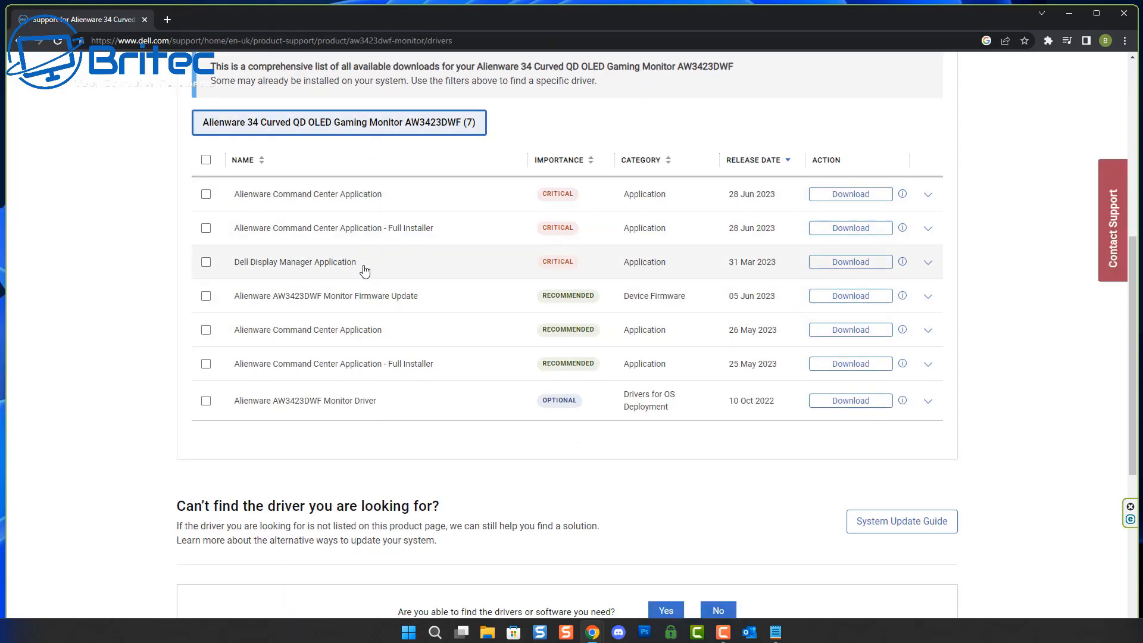
{"action": "mouse_move", "coordinate": [359, 277]}
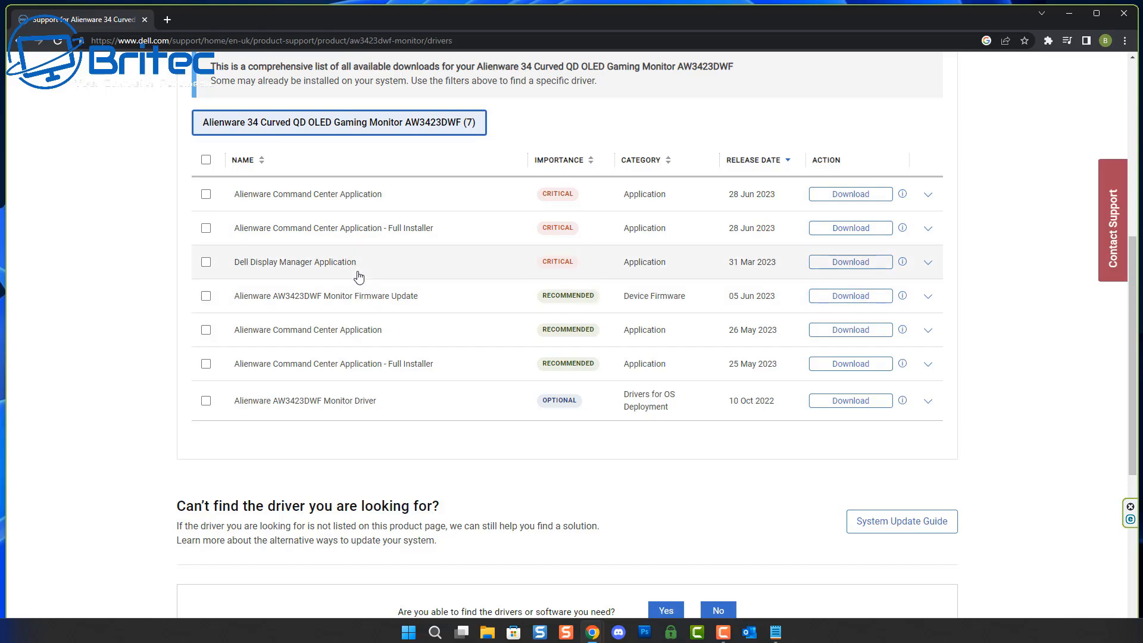
{"action": "mouse_move", "coordinate": [371, 230]}
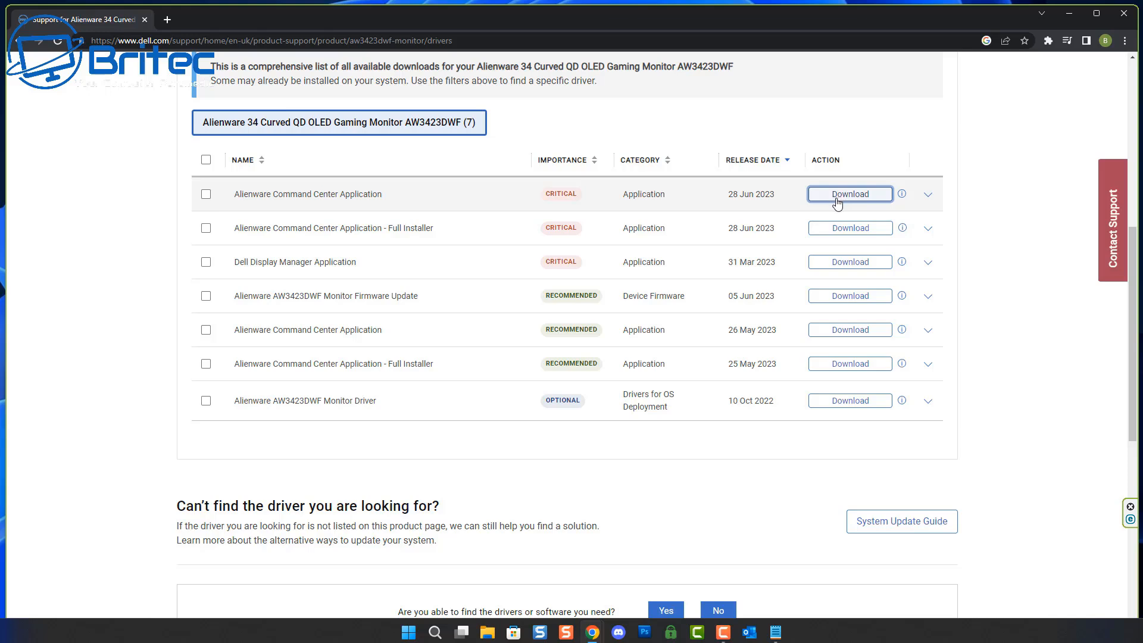
{"action": "mouse_move", "coordinate": [800, 267]}
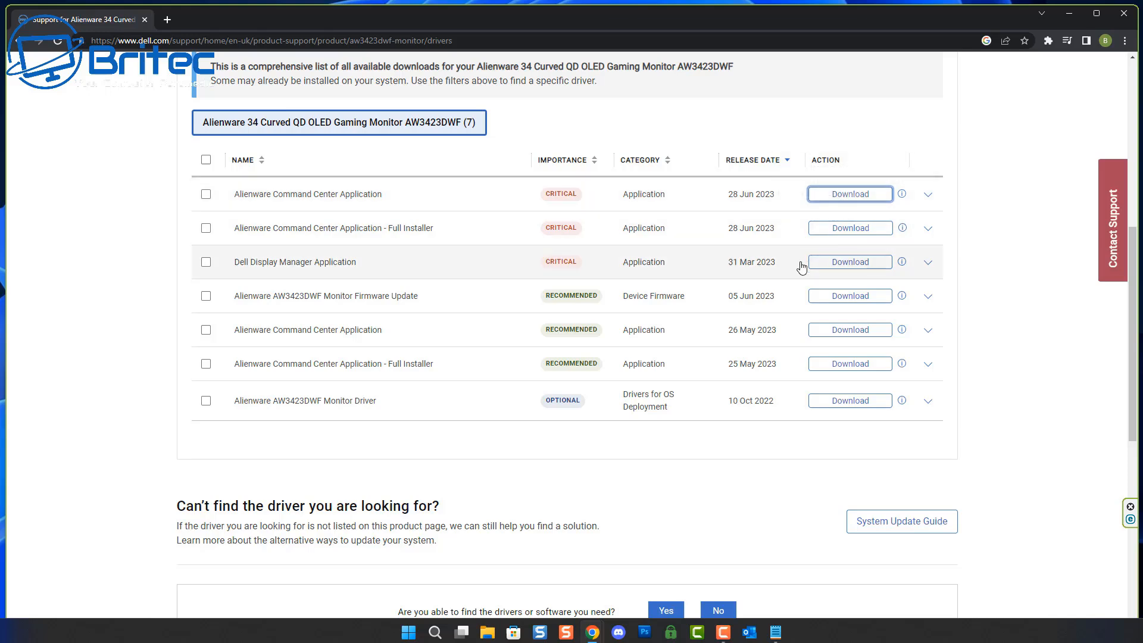
{"action": "mouse_move", "coordinate": [818, 249]}
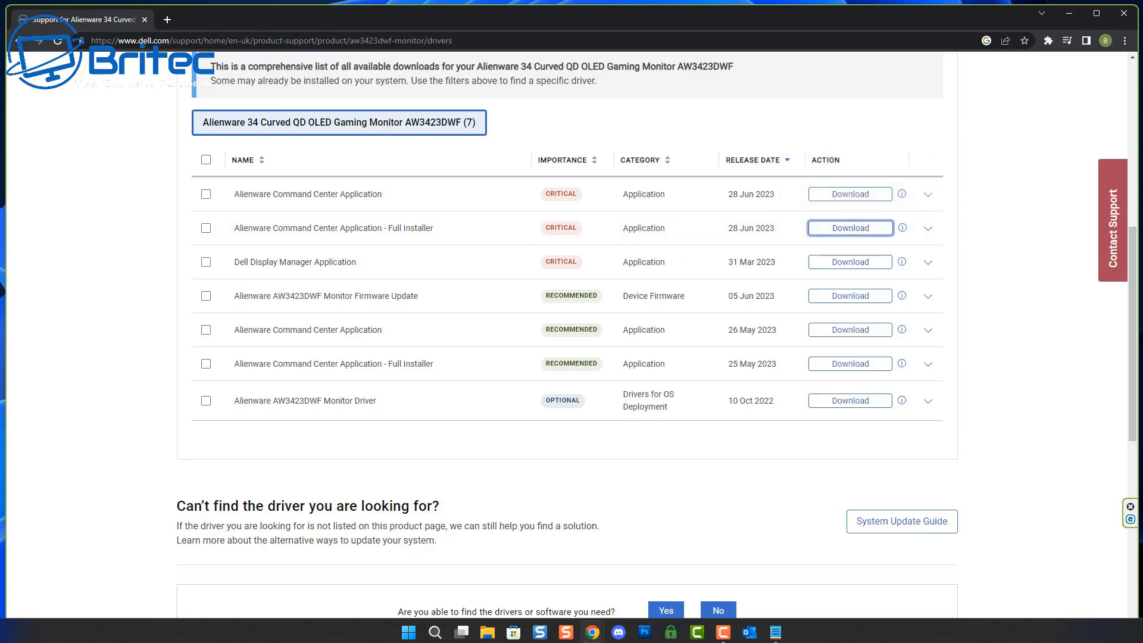
Download the Alienware Command Center Application - Full Installer from the AW3423DWF drivers page.
{"action": "left_click", "coordinate": [849, 227]}
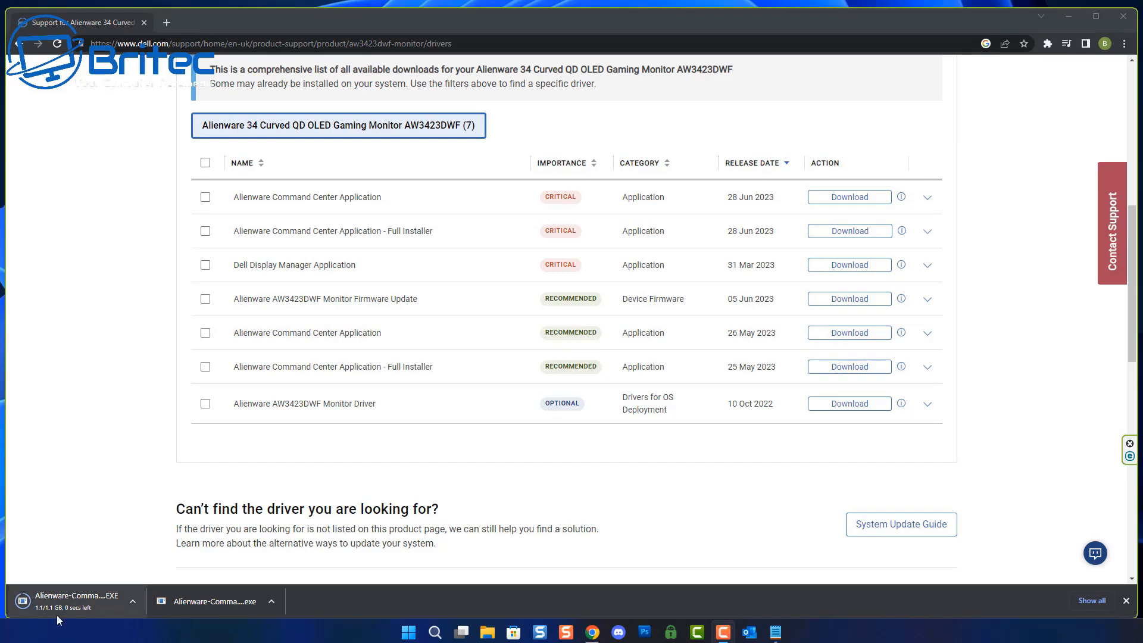
{"action": "mouse_move", "coordinate": [65, 601]}
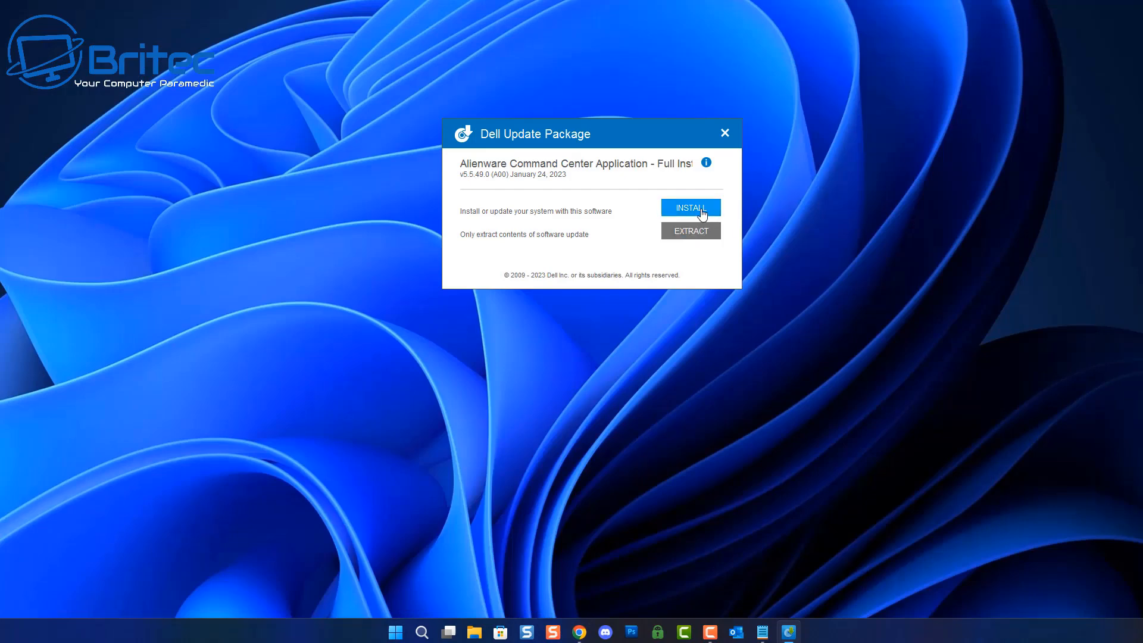
Start the Dell Update Package install and accept the Command Center license terms.
{"action": "left_click", "coordinate": [689, 207]}
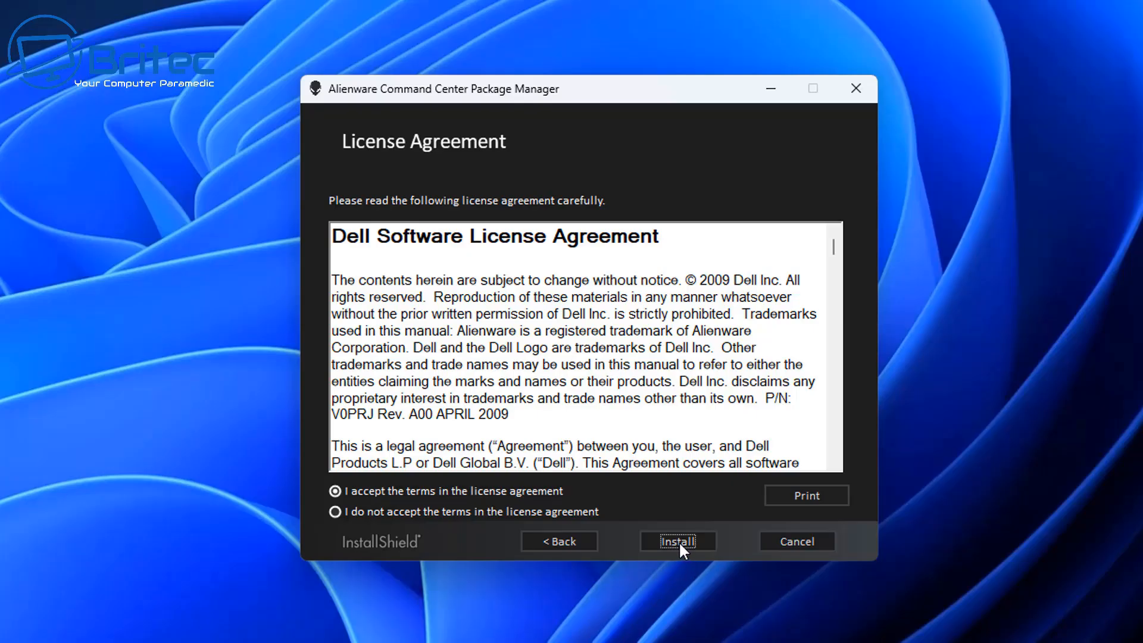
{"action": "left_click", "coordinate": [676, 540]}
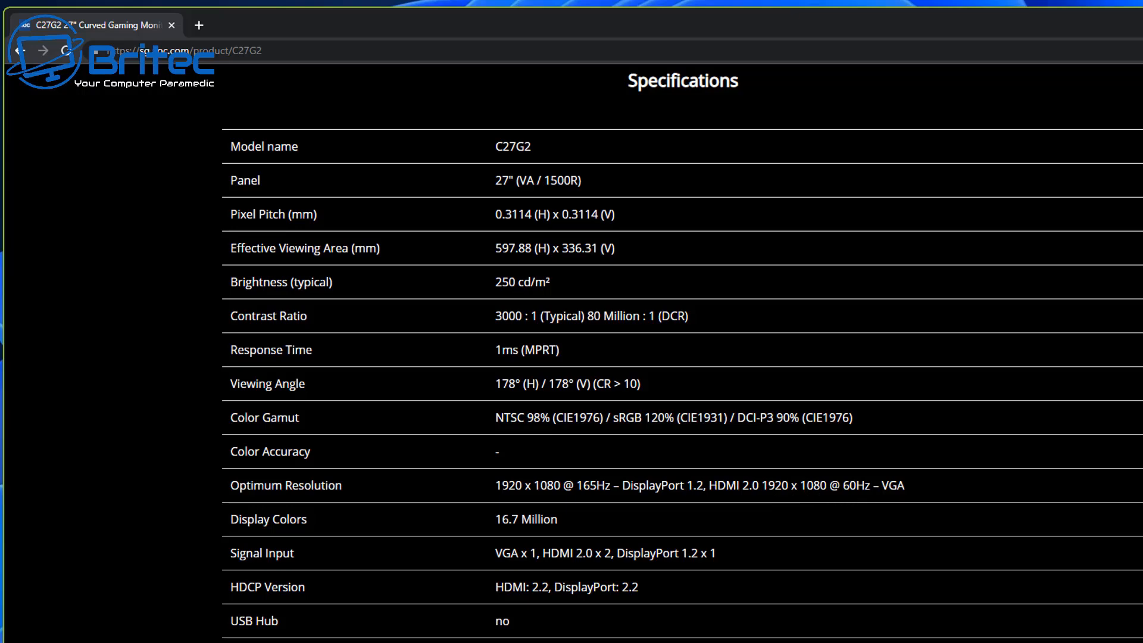
{"action": "mouse_move", "coordinate": [1122, 317]}
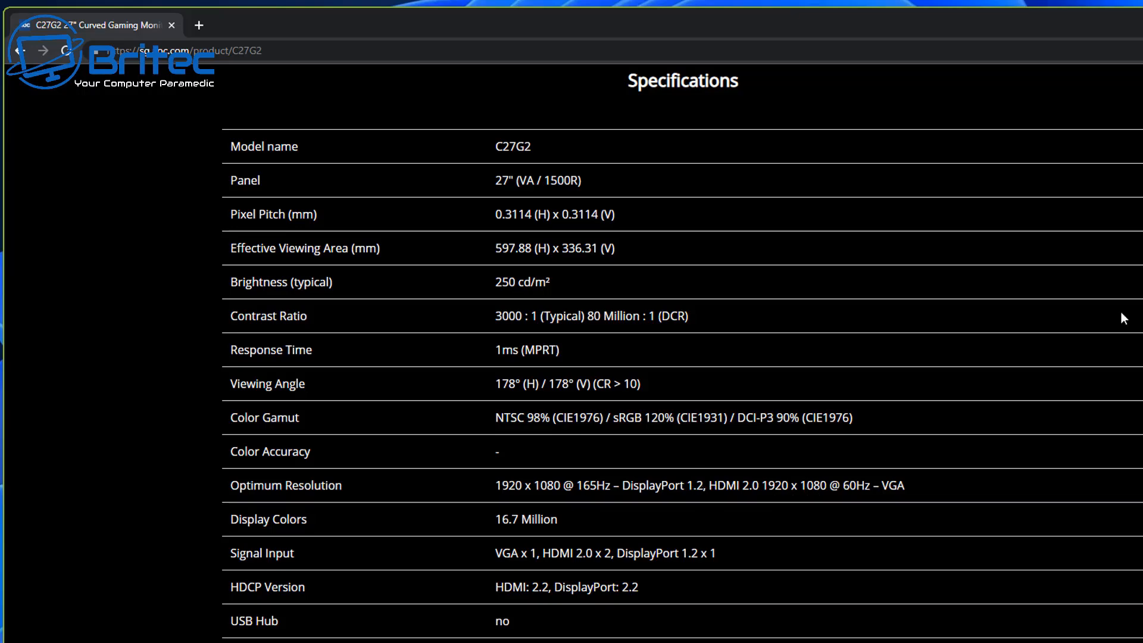
Review the C27G2 Optimum Resolution row (1920×1080 at 165Hz, DisplayPort 1.2) and clear its highlight.
{"action": "scroll", "scroll_direction": "down", "scroll_amount": 3}
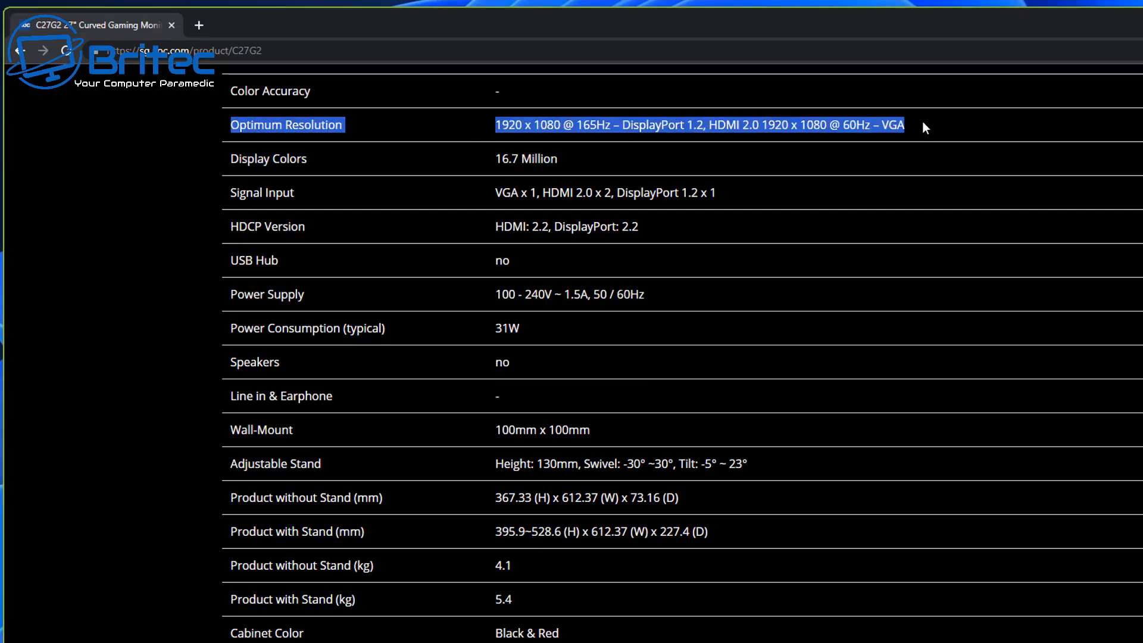
{"action": "mouse_move", "coordinate": [882, 254]}
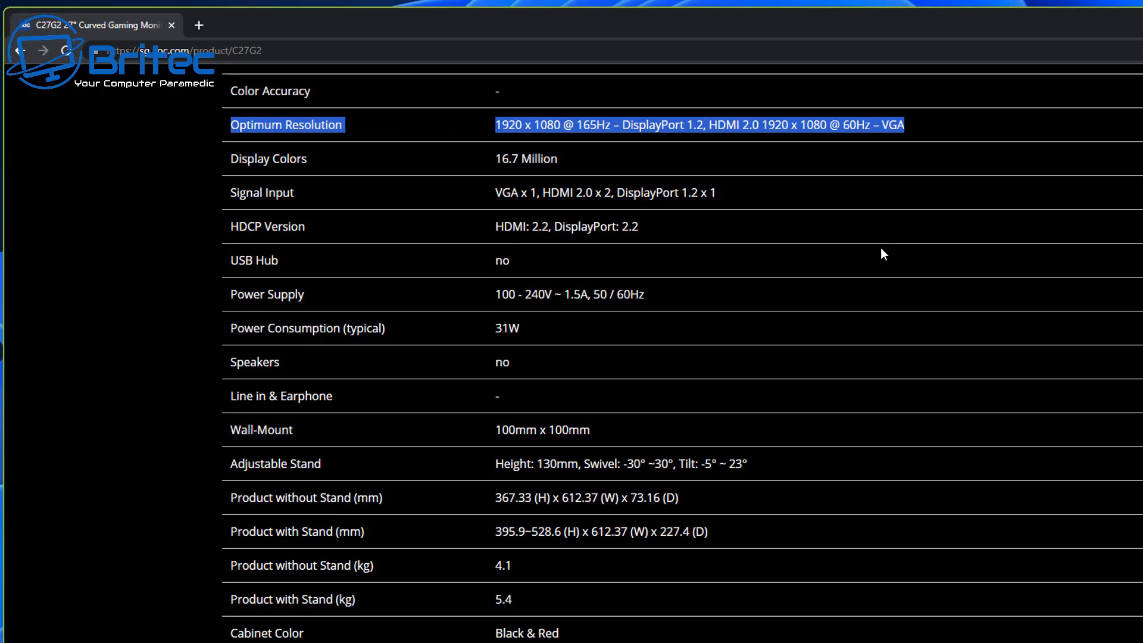
{"action": "left_click", "coordinate": [856, 179]}
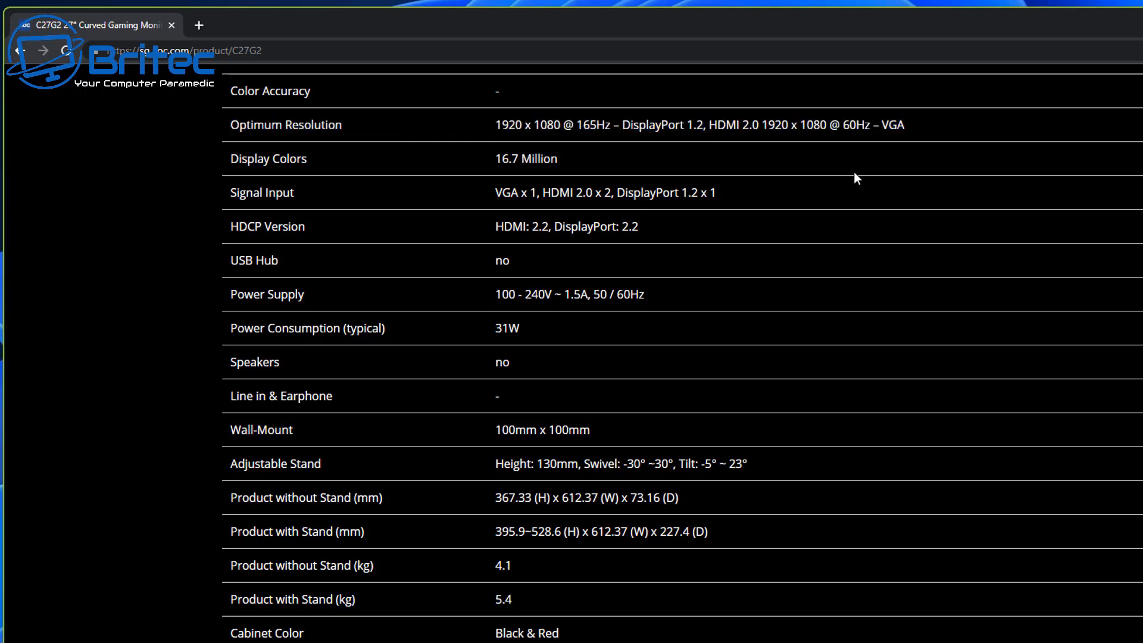
{"action": "mouse_move", "coordinate": [1018, 138]}
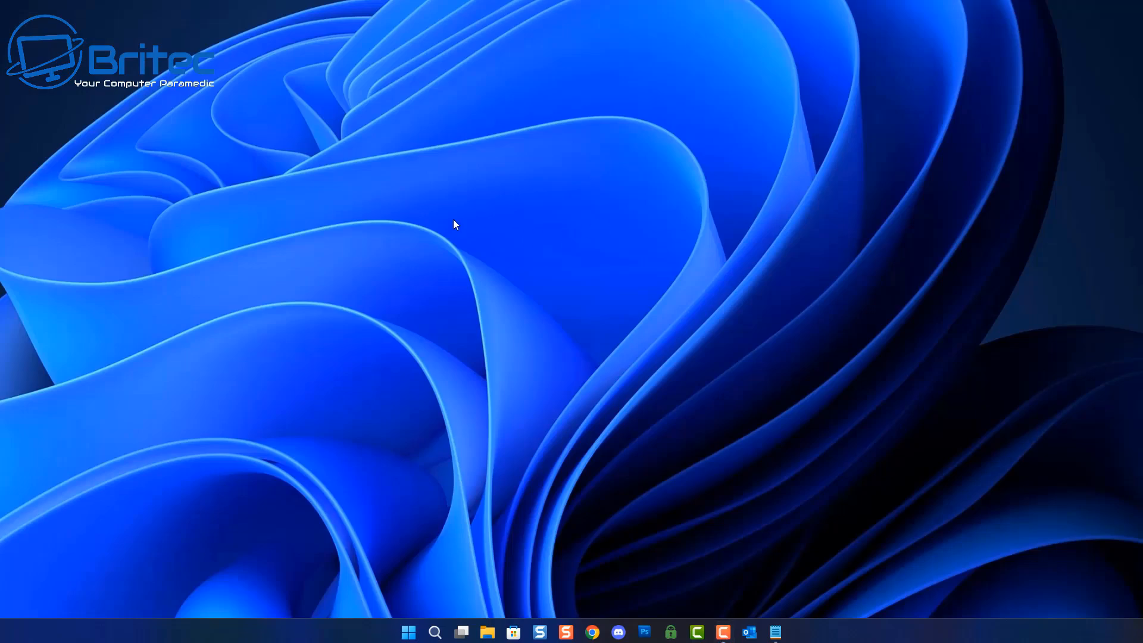
{"action": "mouse_move", "coordinate": [530, 421]}
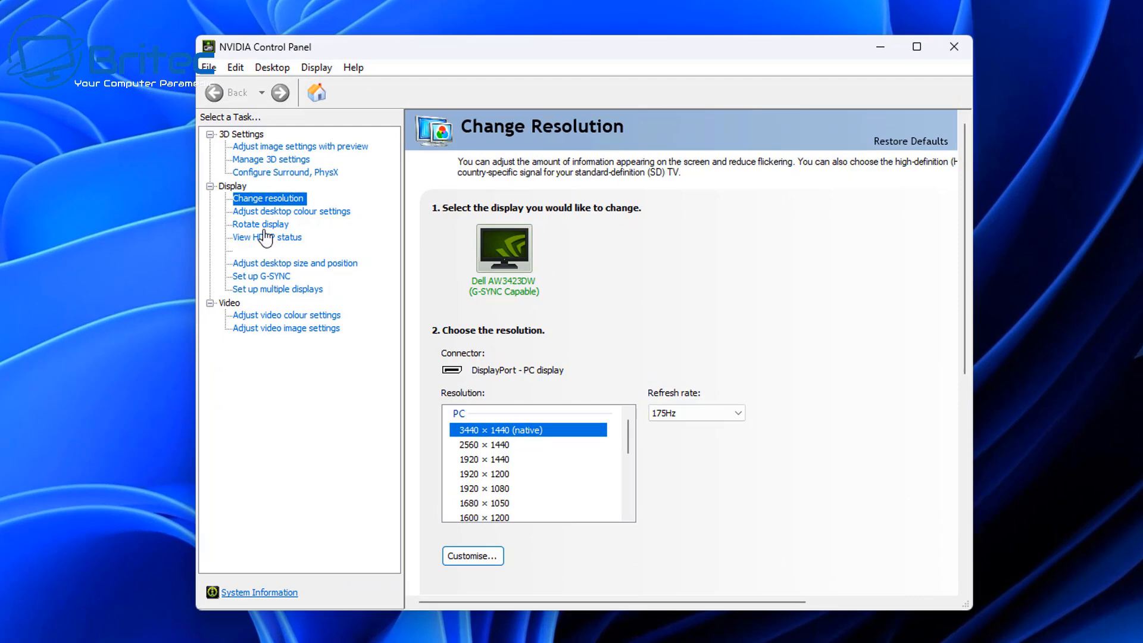
Check the NVIDIA Change Resolution refresh-rate options for the AW3423DW and keep 175Hz.
{"action": "left_click", "coordinate": [736, 413]}
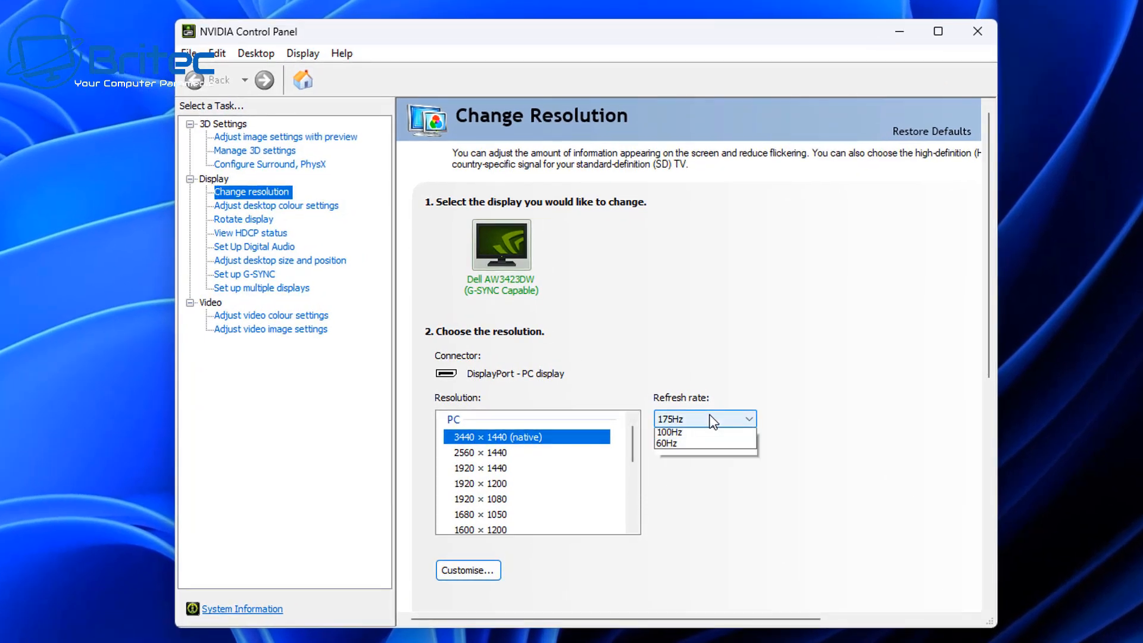
{"action": "left_click", "coordinate": [703, 418]}
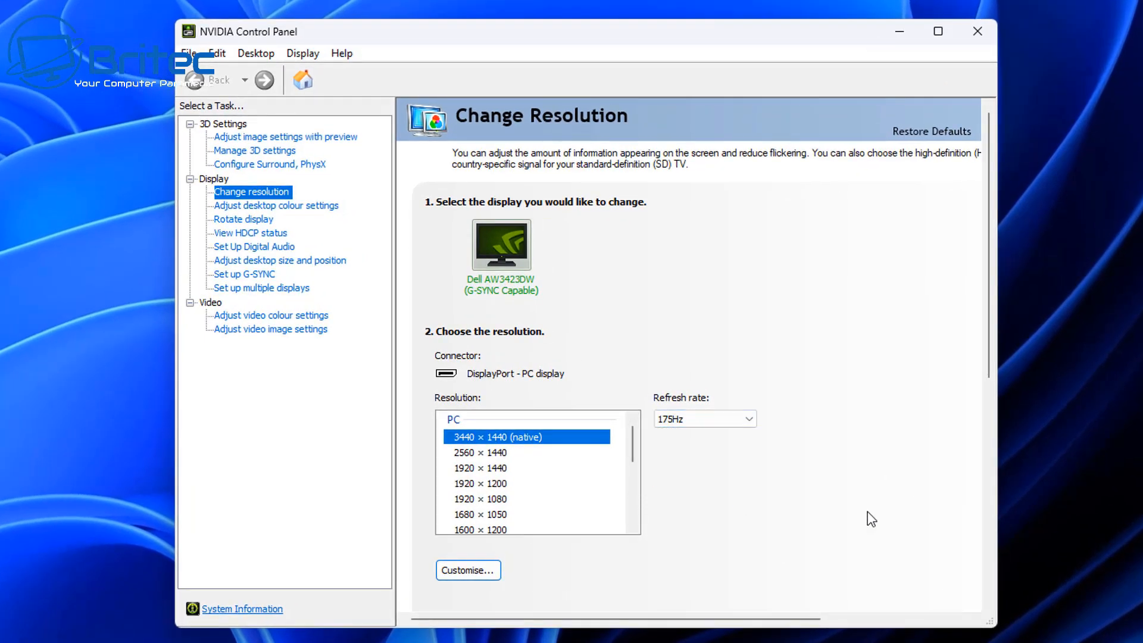
{"action": "mouse_move", "coordinate": [606, 472]}
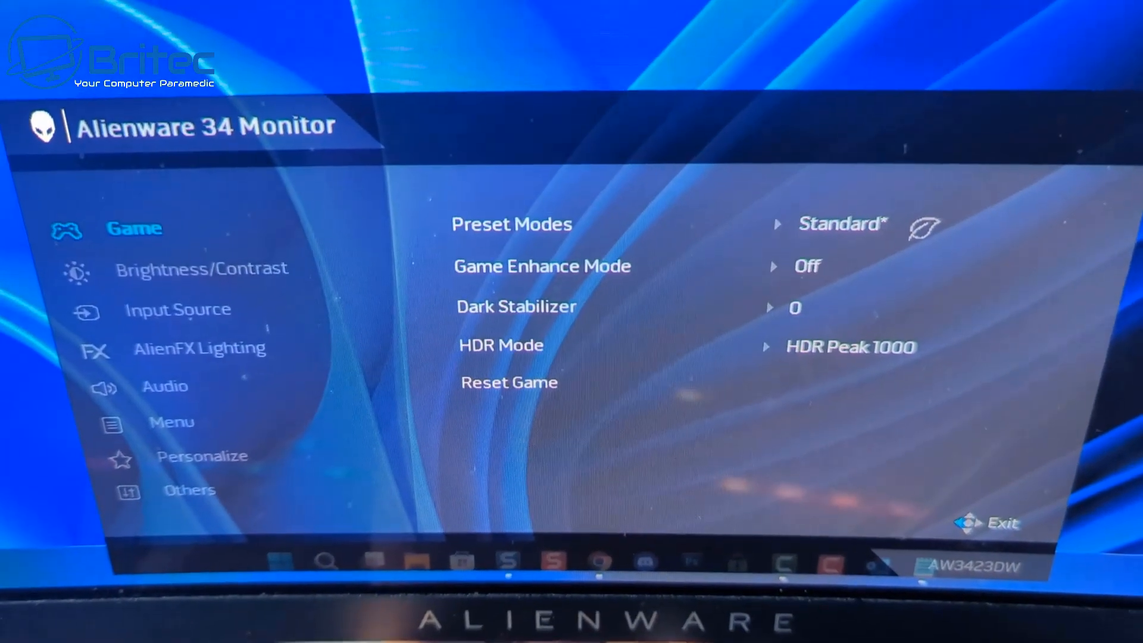
Step through the monitor OSD pages: Input Source, Menu, then Personalize shortcut keys.
{"action": "left_click", "coordinate": [177, 309]}
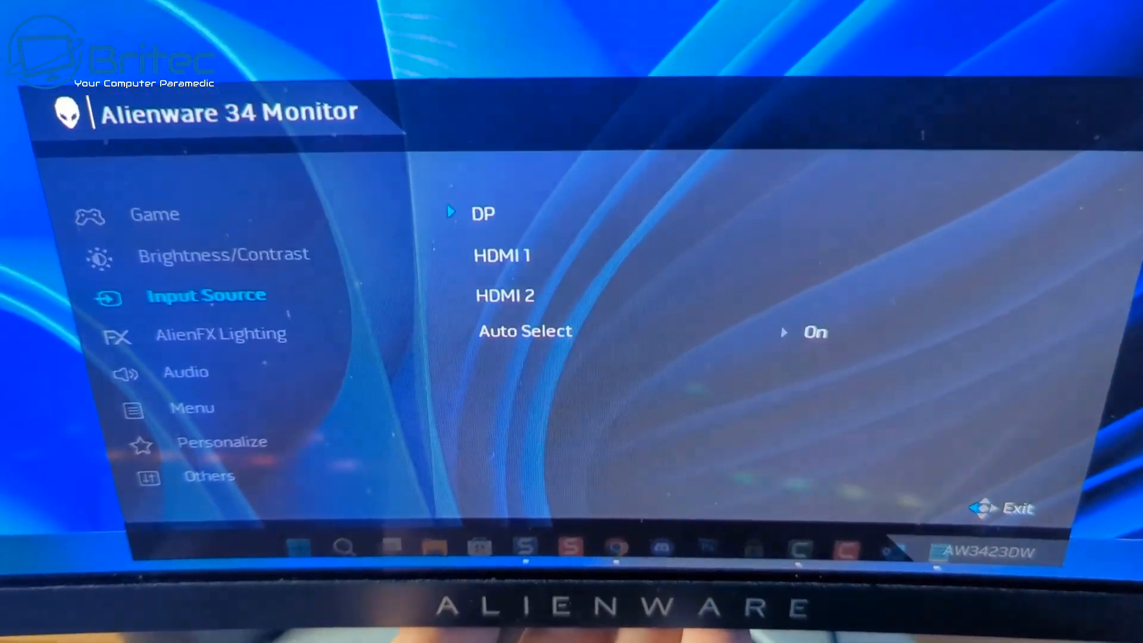
{"action": "left_click", "coordinate": [191, 407]}
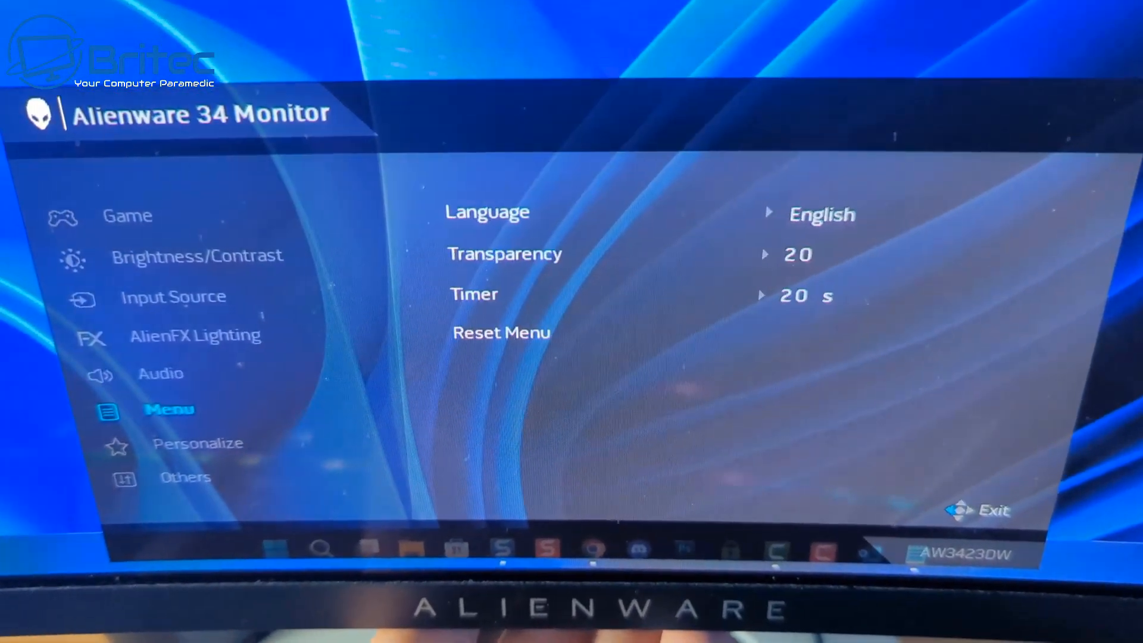
{"action": "left_click", "coordinate": [198, 443]}
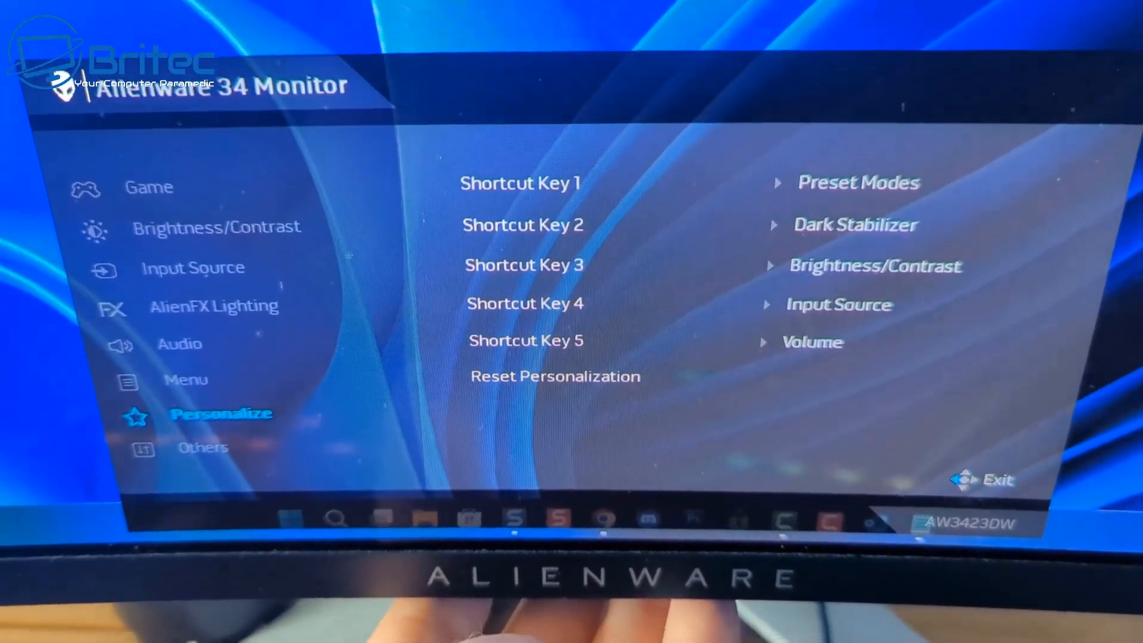
{"action": "left_click", "coordinate": [202, 446]}
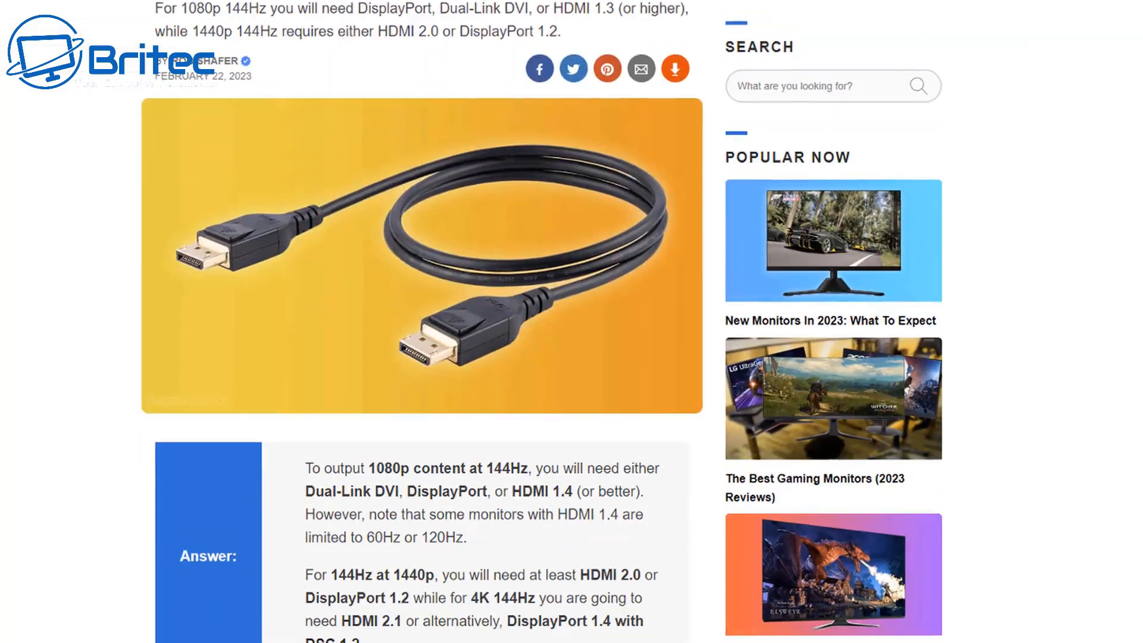
{"action": "scroll", "scroll_direction": "down", "scroll_amount": 3}
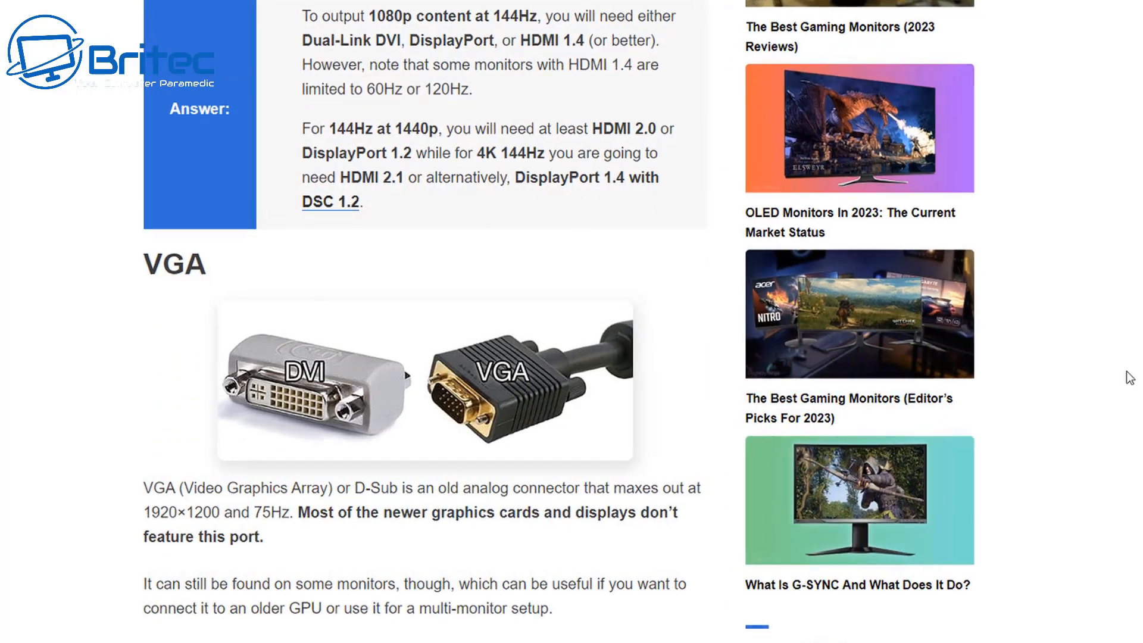
{"action": "scroll", "scroll_direction": "down", "scroll_amount": 3}
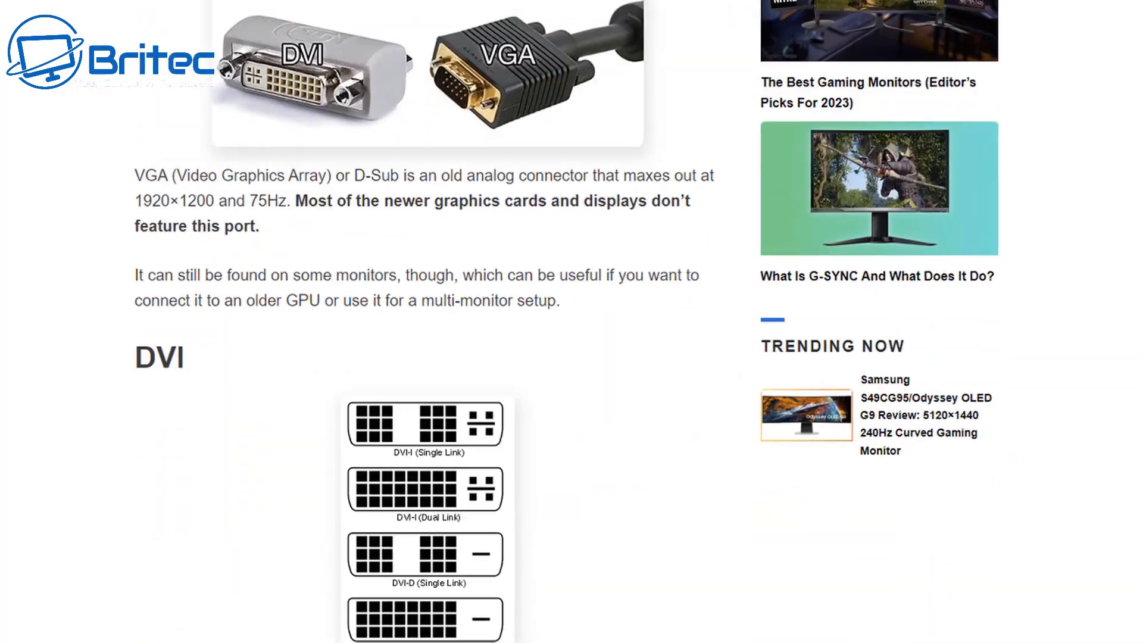
{"action": "scroll", "scroll_direction": "down", "scroll_amount": 3}
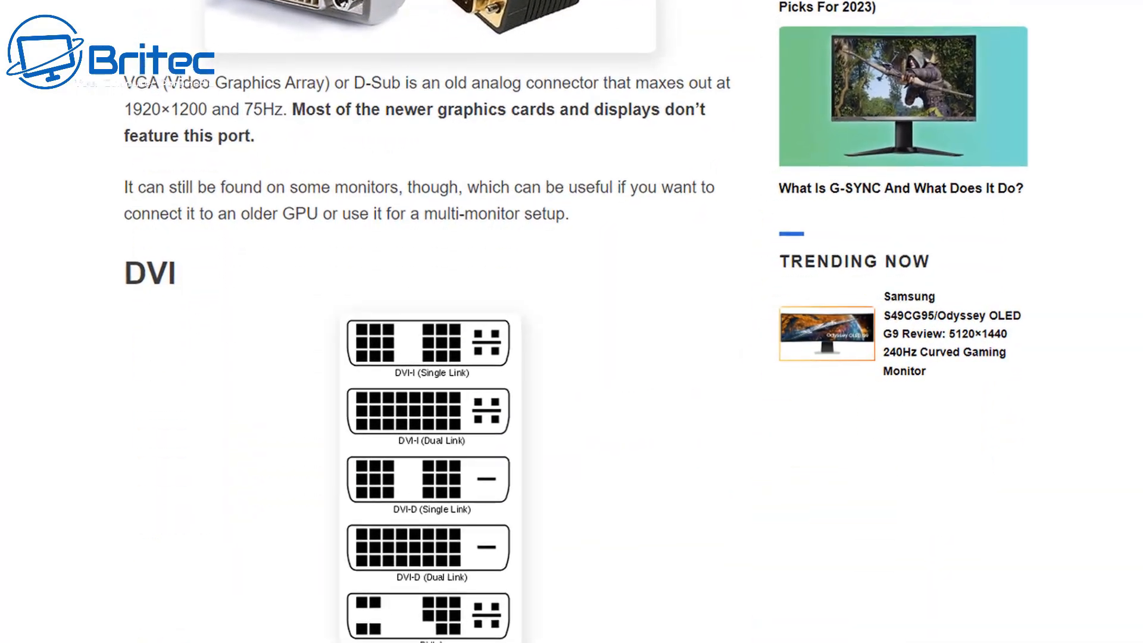
{"action": "scroll", "scroll_direction": "up", "scroll_amount": 3}
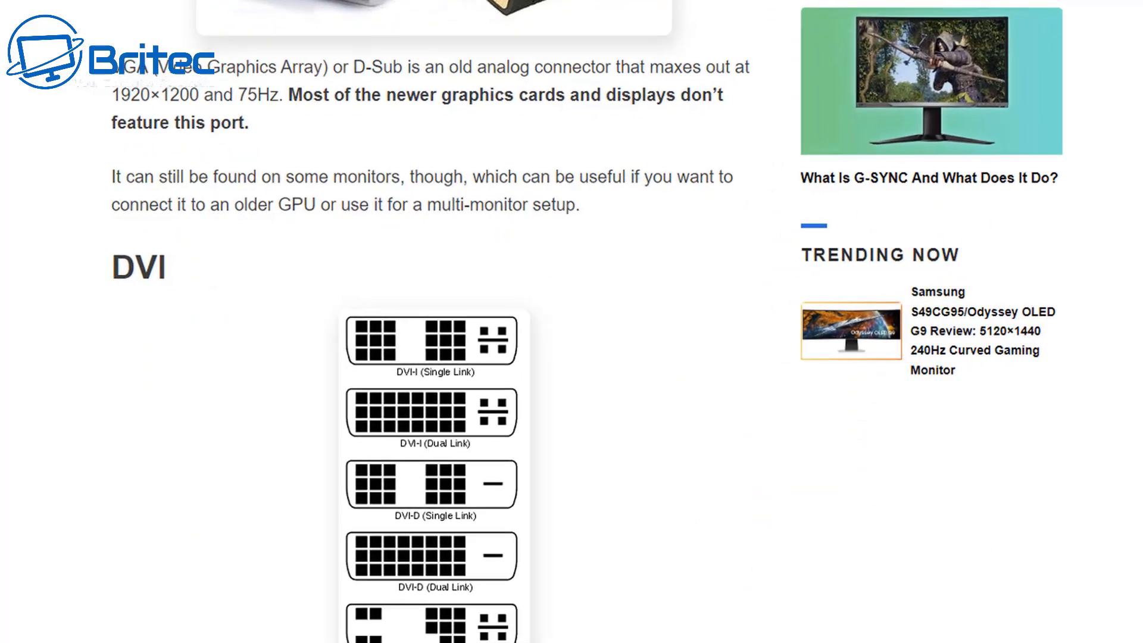
{"action": "scroll", "scroll_direction": "down", "scroll_amount": 3}
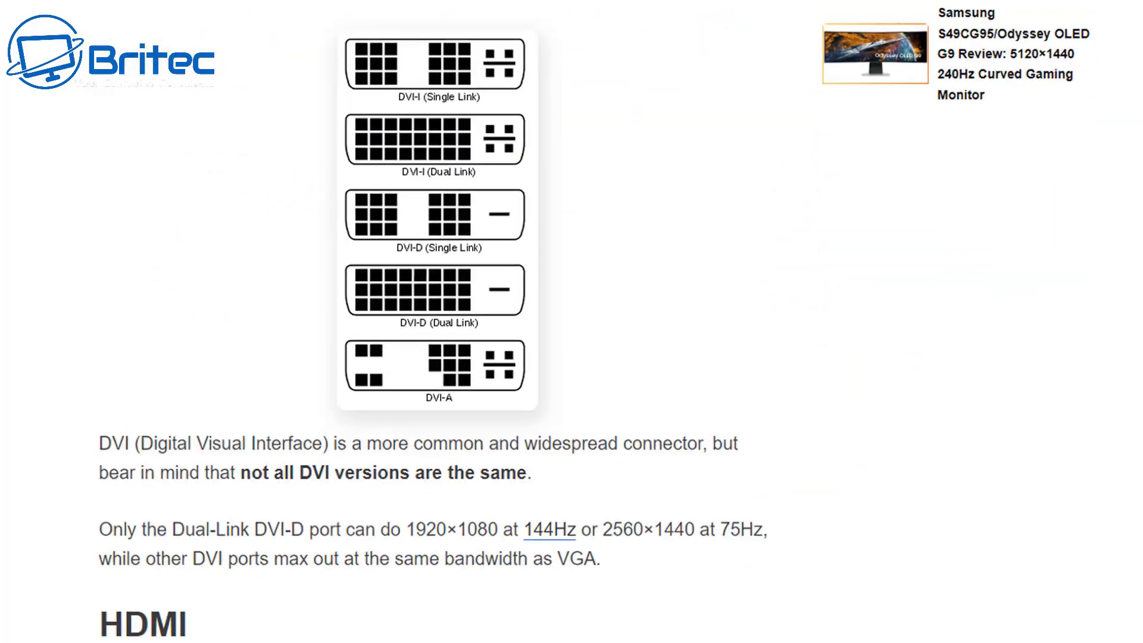
{"action": "scroll", "scroll_direction": "down", "scroll_amount": 3}
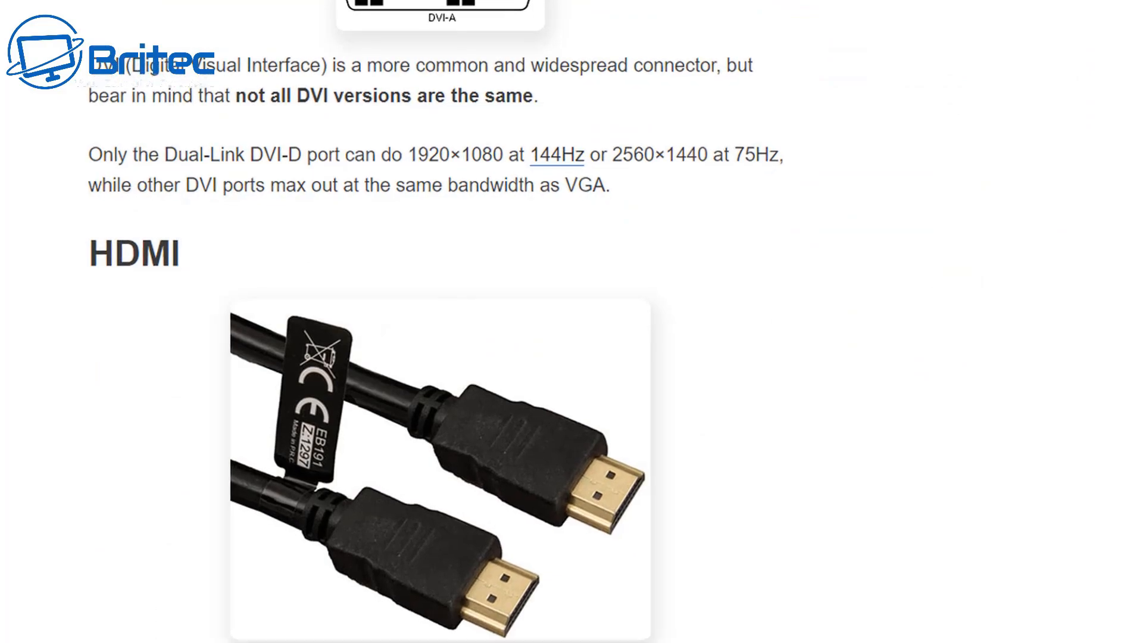
{"action": "scroll", "scroll_direction": "down", "scroll_amount": 3}
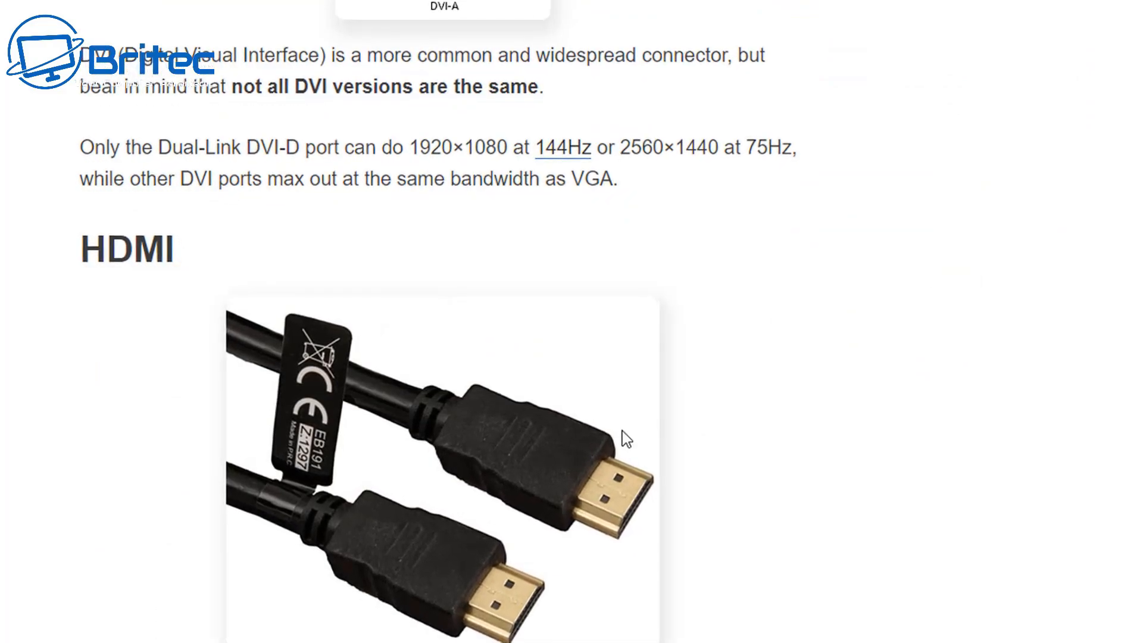
{"action": "scroll", "scroll_direction": "down", "scroll_amount": 3}
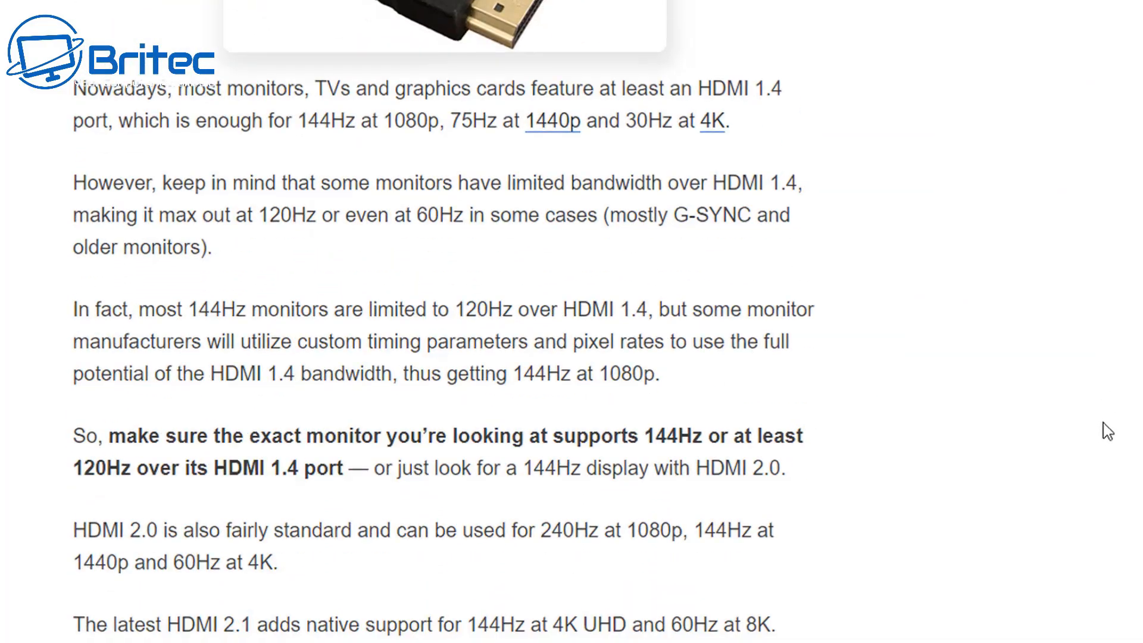
{"action": "scroll", "scroll_direction": "down", "scroll_amount": 3}
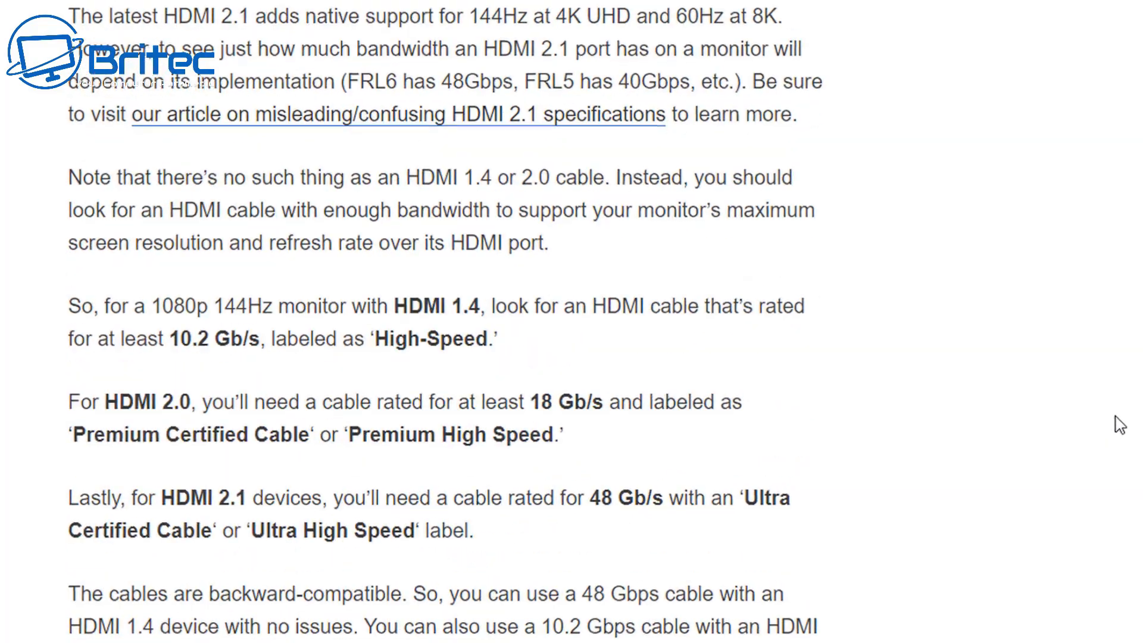